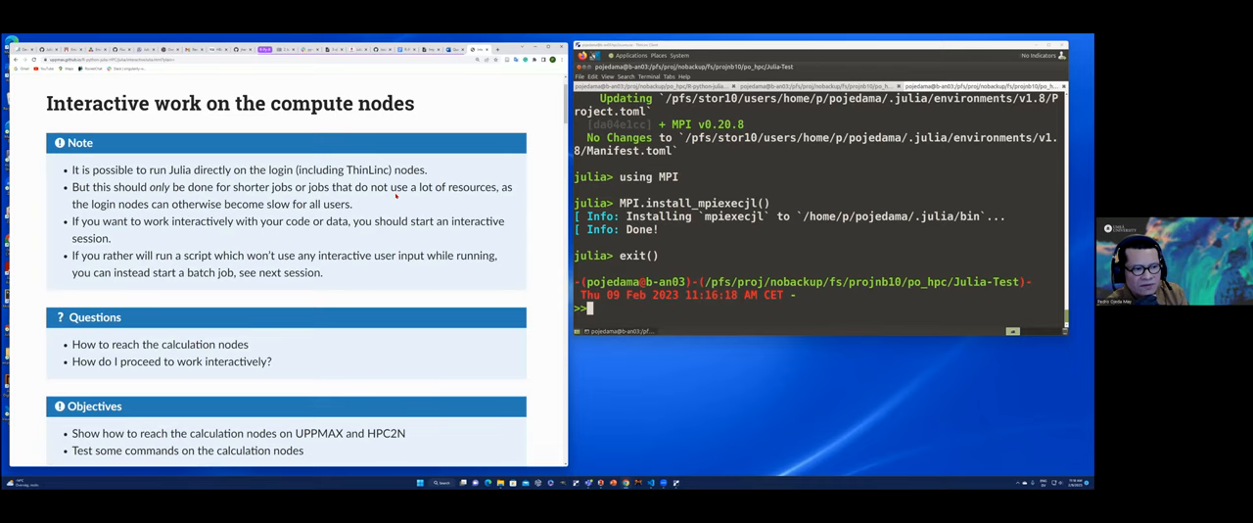
pyautogui.moveTo(323, 220)
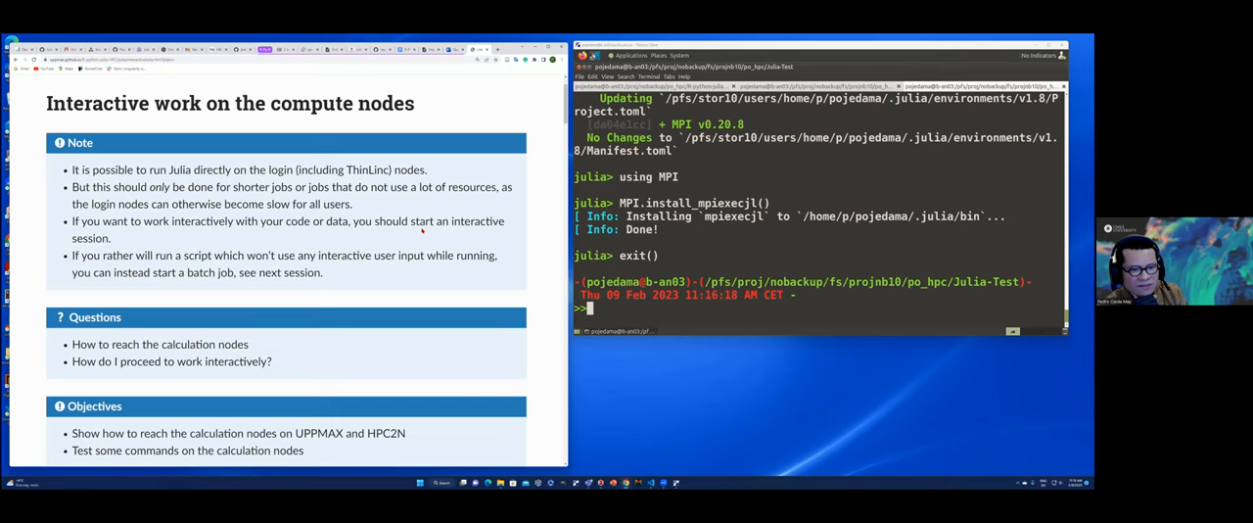
# - Scroll past the Note, Questions and Objectives boxes to the General section
pyautogui.scroll(-3)
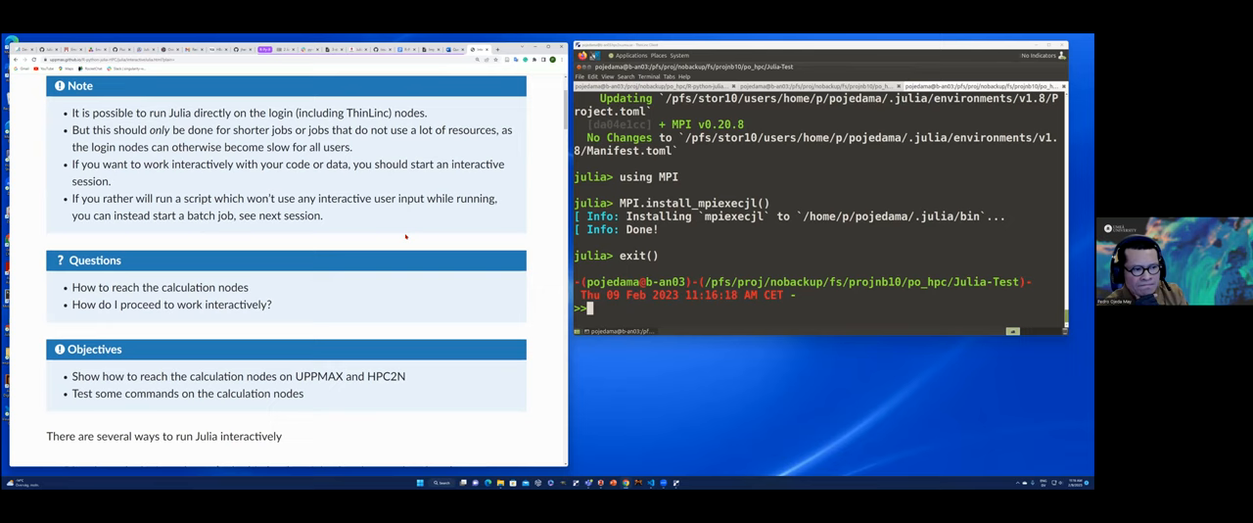
pyautogui.scroll(-3)
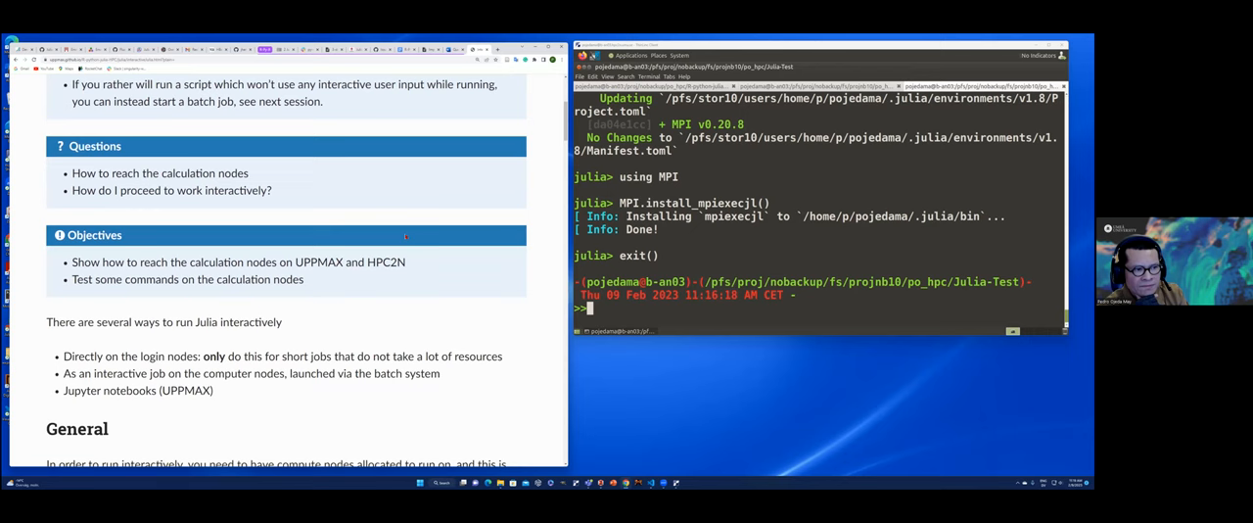
pyautogui.scroll(-3)
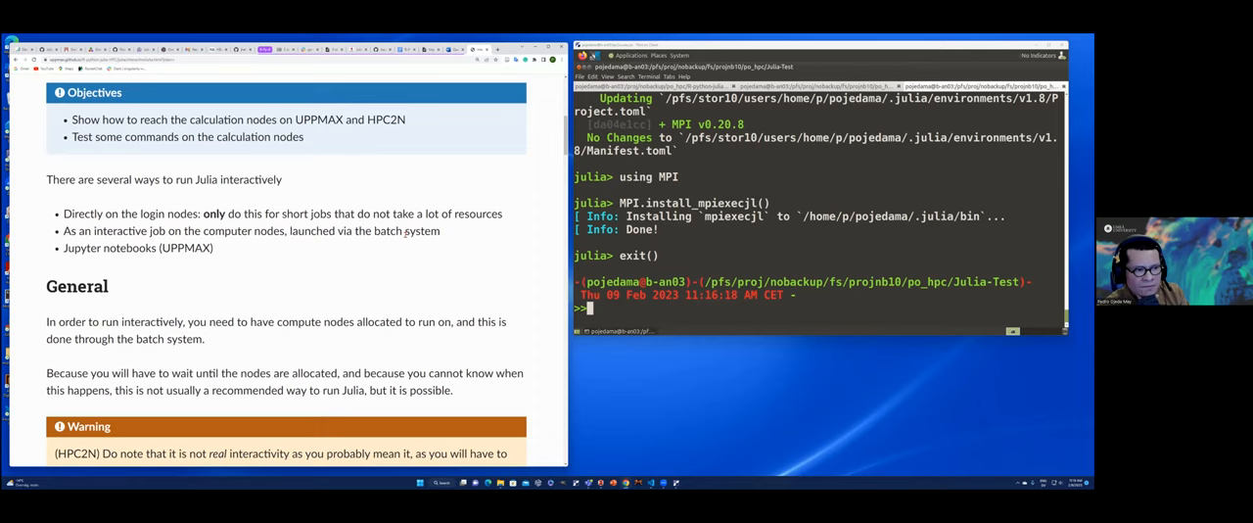
pyautogui.moveTo(222, 189)
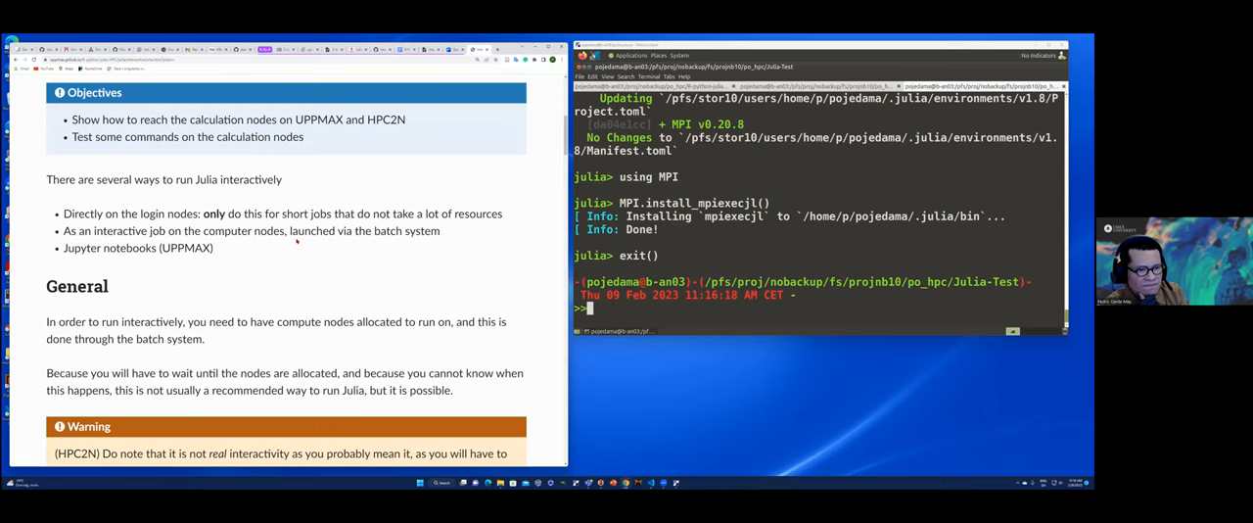
pyautogui.moveTo(385, 258)
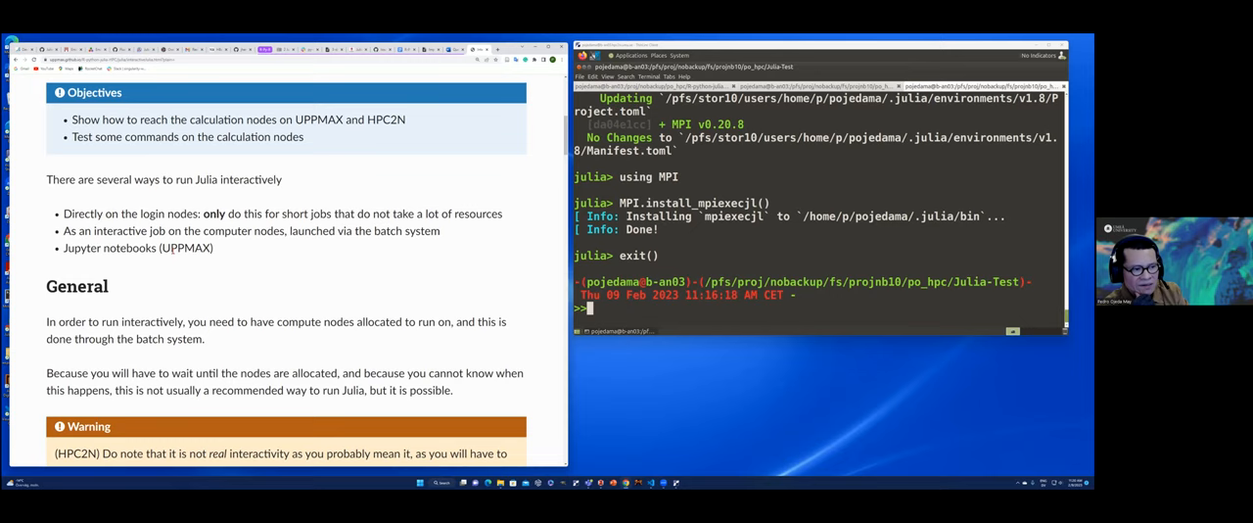
# - Scroll down to the orange HPC2N Warning box under General
pyautogui.scroll(-3)
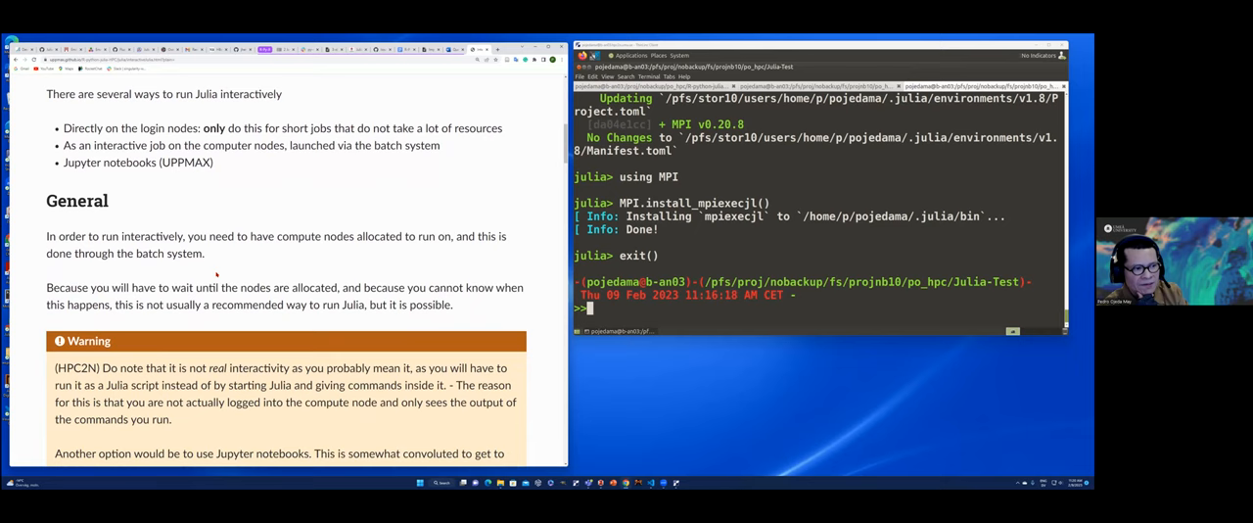
pyautogui.scroll(-3)
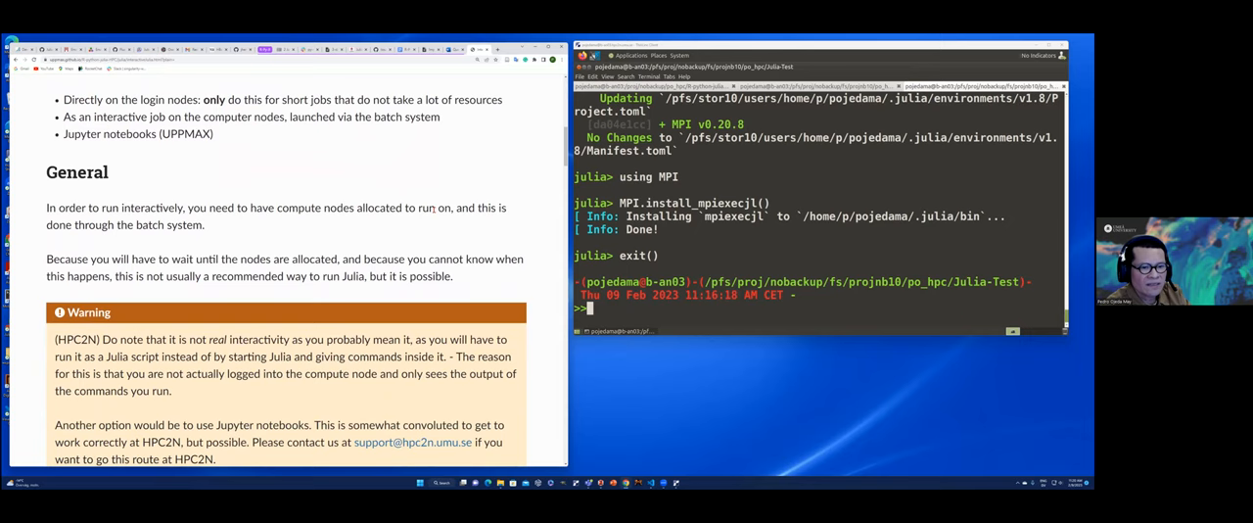
# - Scroll to the 'Julia "interactively" on the compute nodes' heading and its first paragraph
pyautogui.scroll(-3)
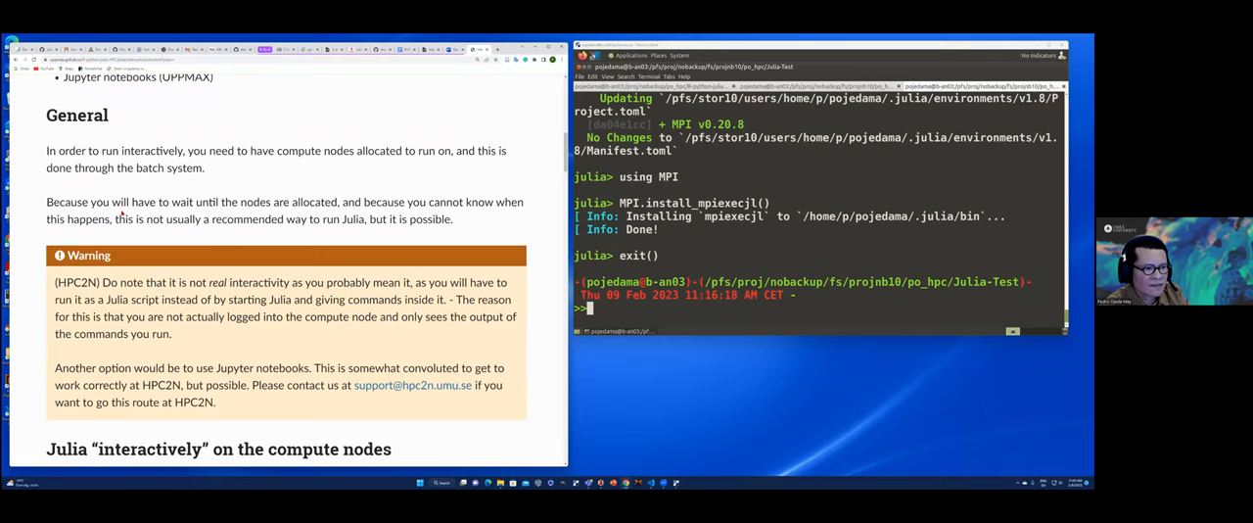
pyautogui.scroll(-3)
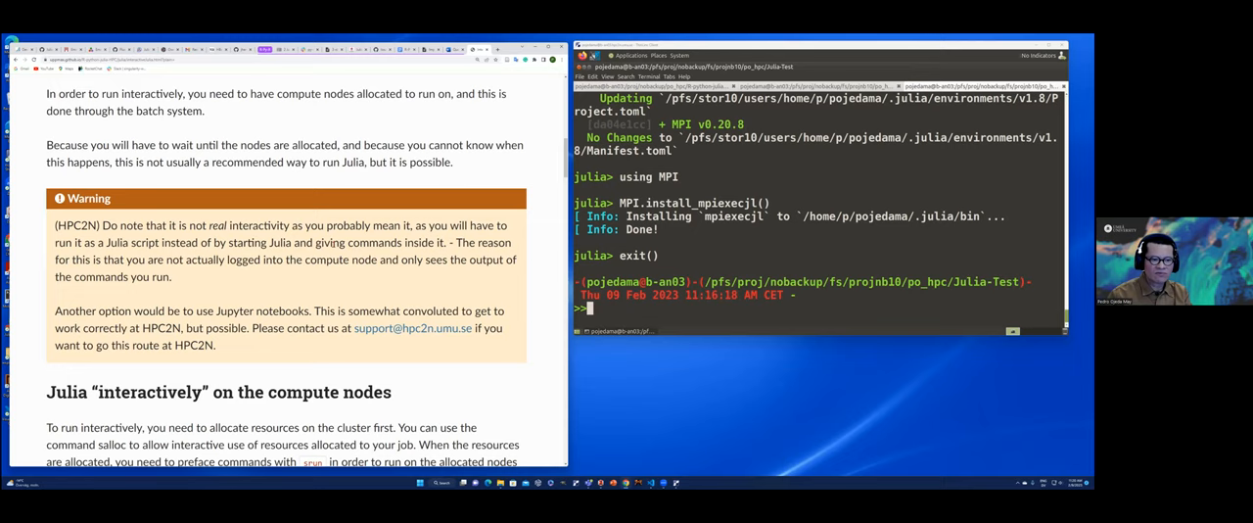
pyautogui.scroll(-3)
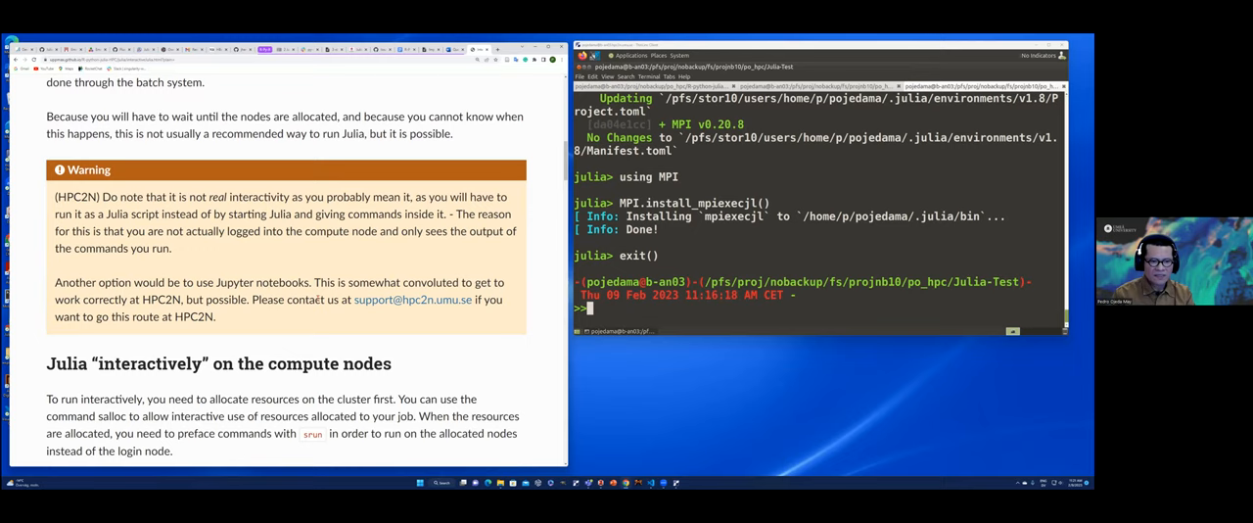
pyautogui.moveTo(348, 308)
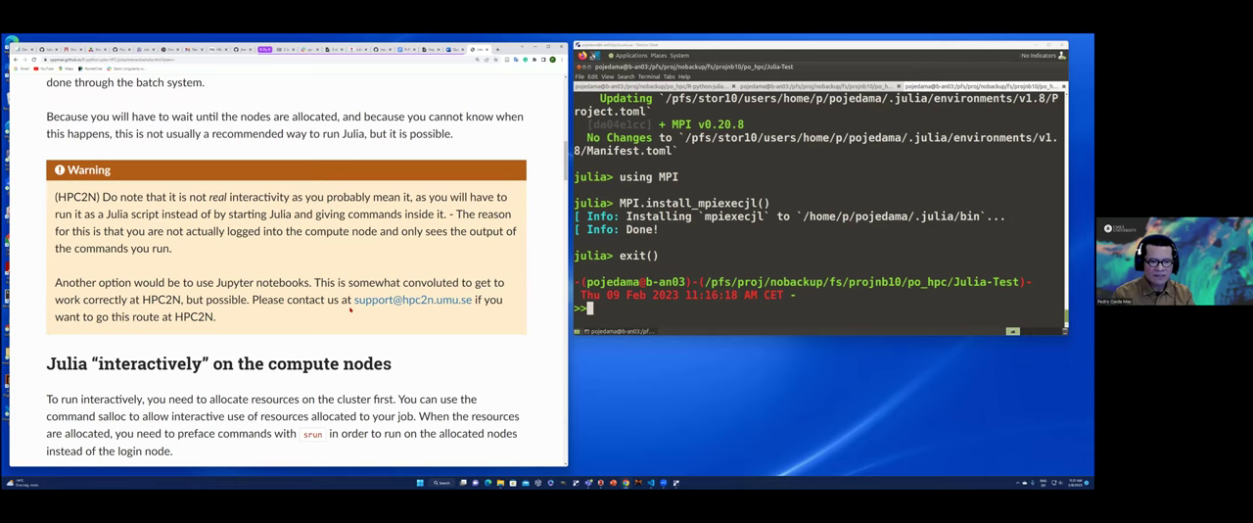
pyautogui.scroll(-3)
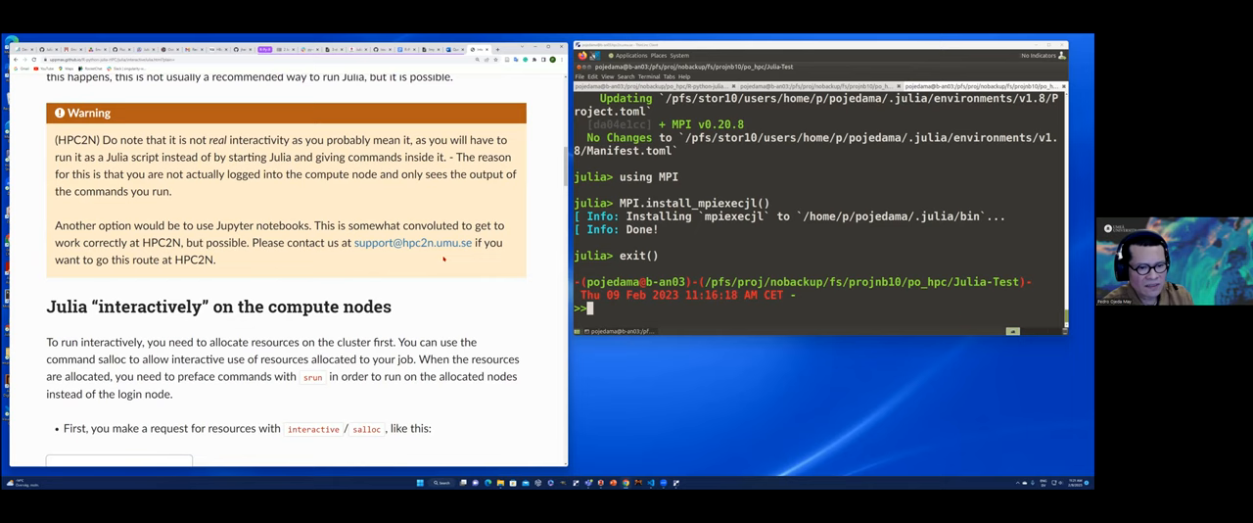
# - Select 'interactively' in the heading and scroll to the UPPMAX interactive code block
pyautogui.scroll(-3)
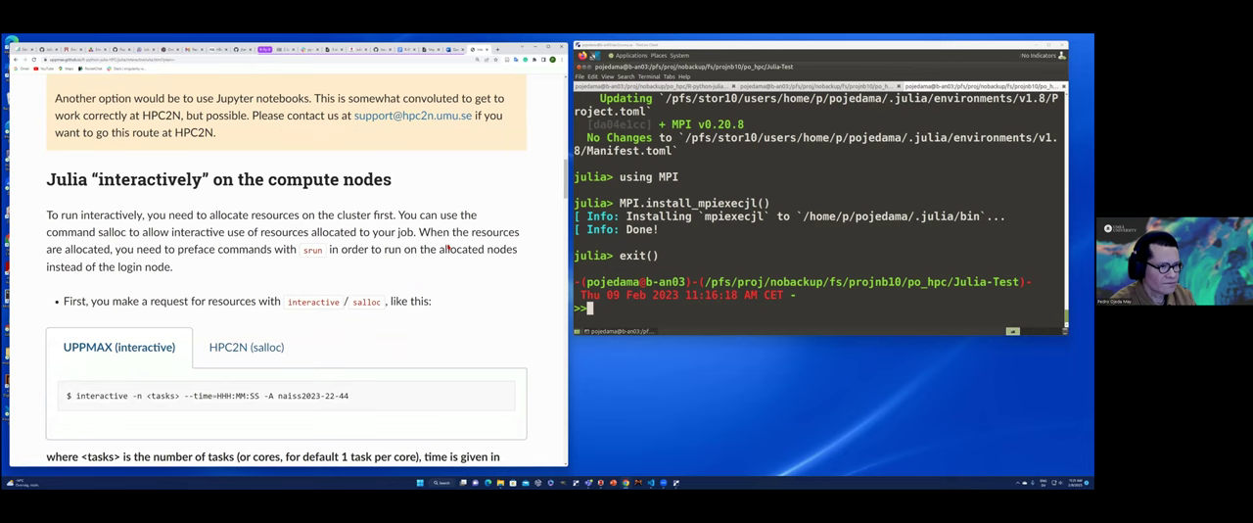
pyautogui.scroll(-3)
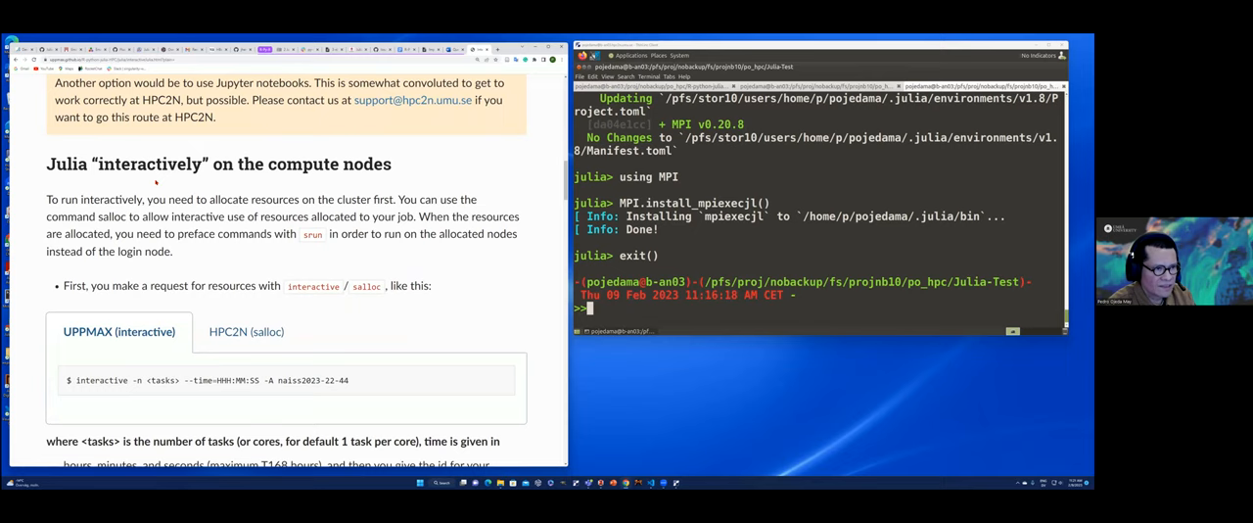
pyautogui.doubleClick(149, 163)
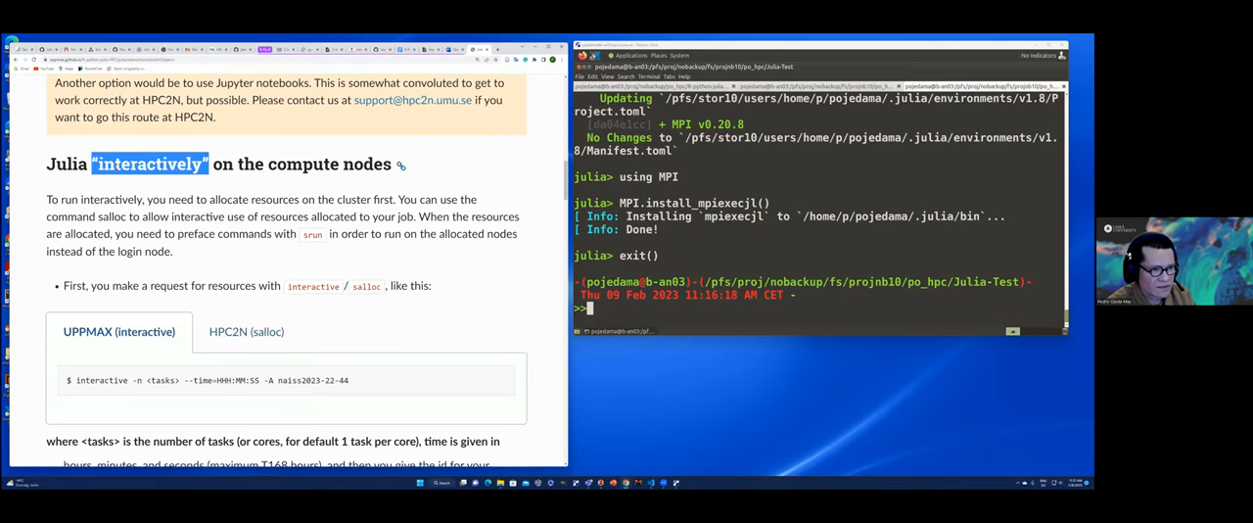
pyautogui.scroll(-3)
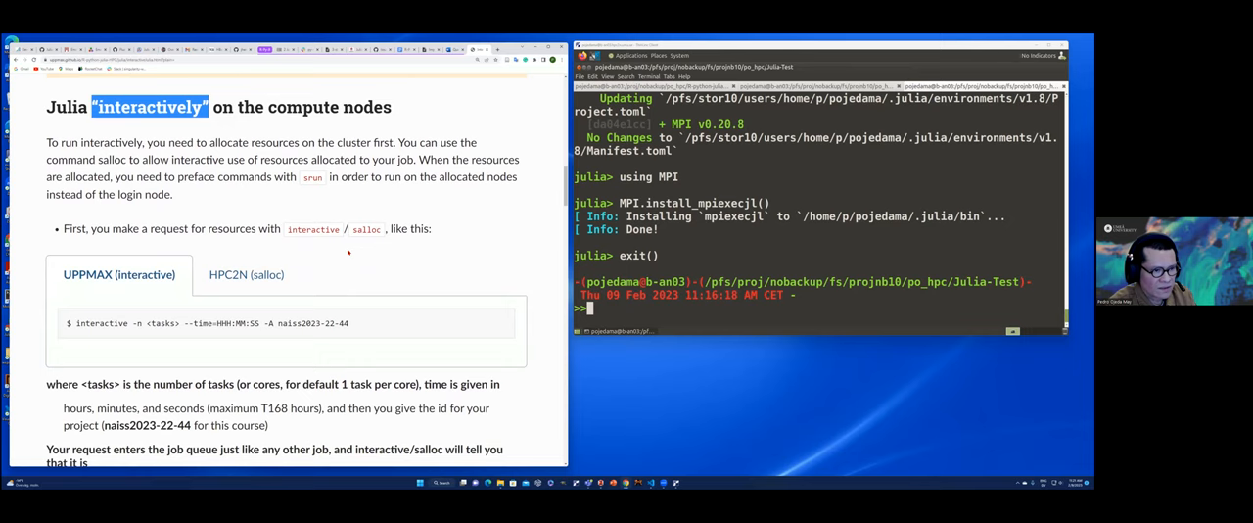
pyautogui.scroll(-3)
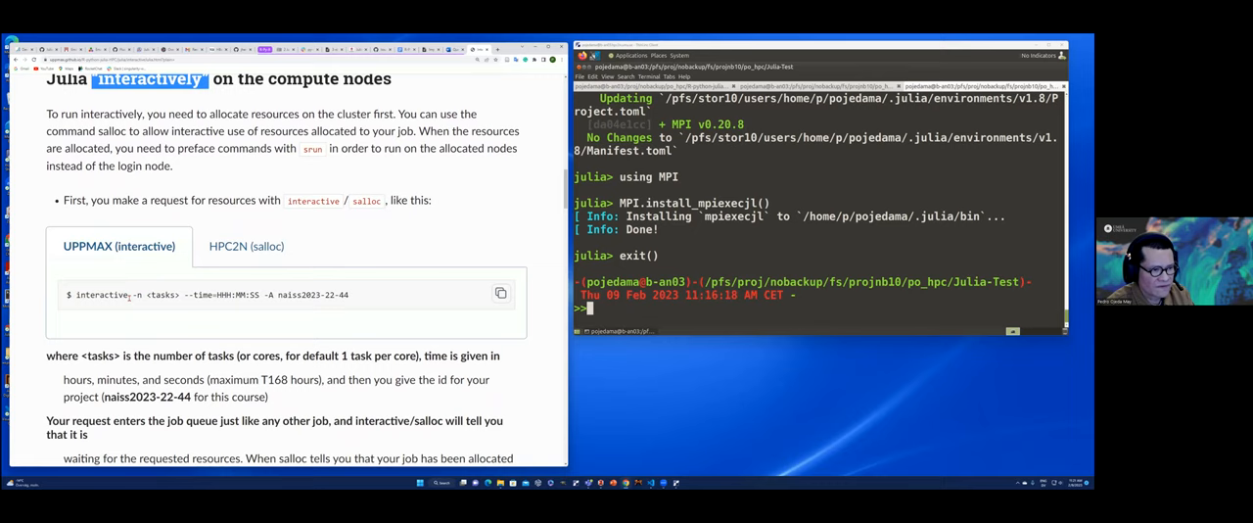
# - Switch the code block to the 'HPC2N (salloc)' tab and scroll slightly
pyautogui.click(246, 245)
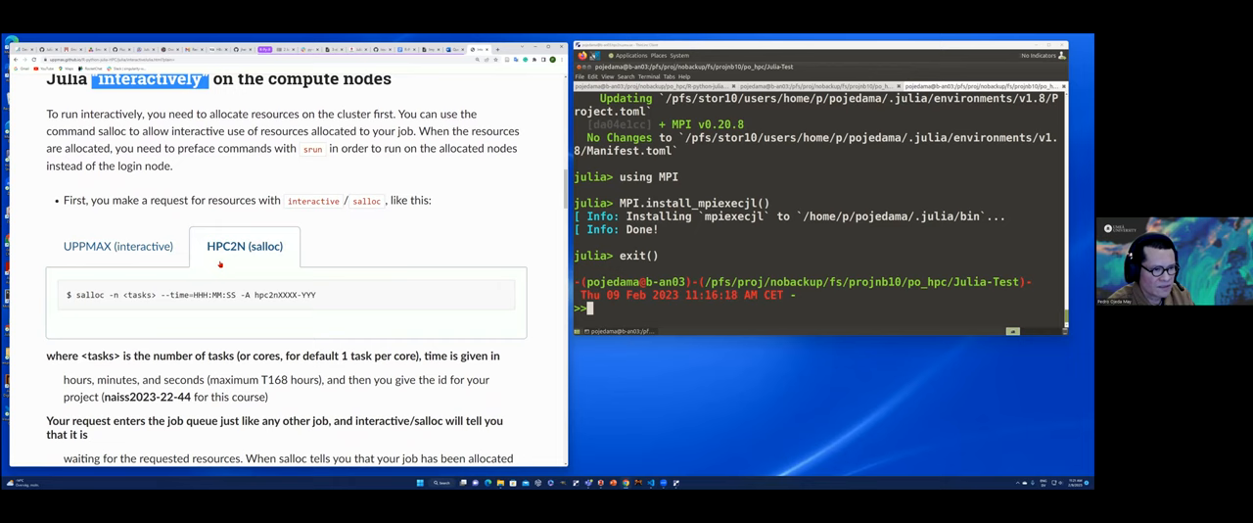
pyautogui.scroll(-3)
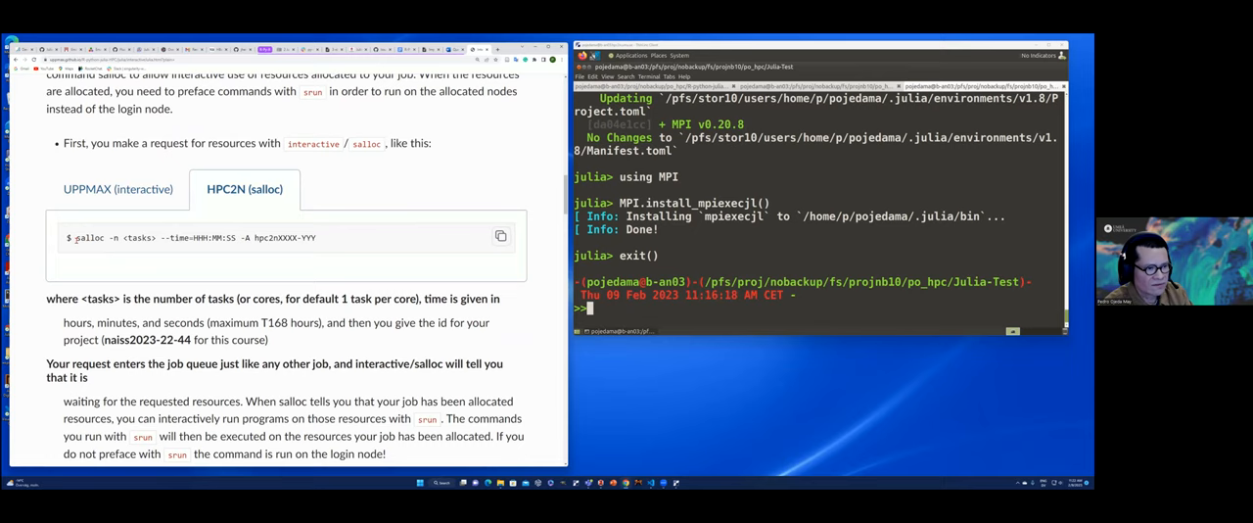
pyautogui.moveTo(369, 258)
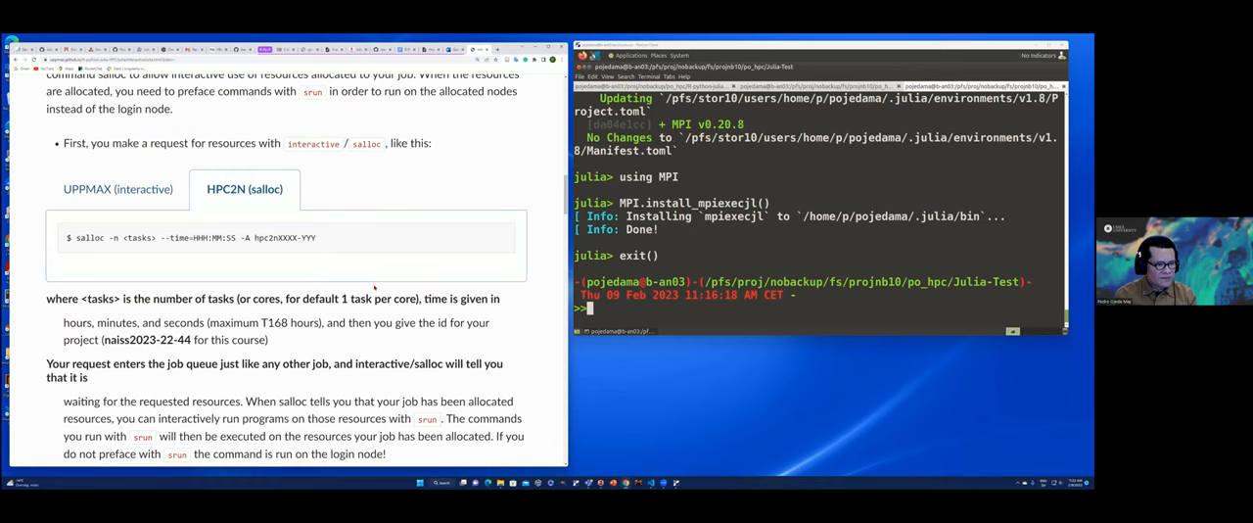
# - Scroll past the salloc explanation to the 'Example Code along' section on 4 cores
pyautogui.scroll(-3)
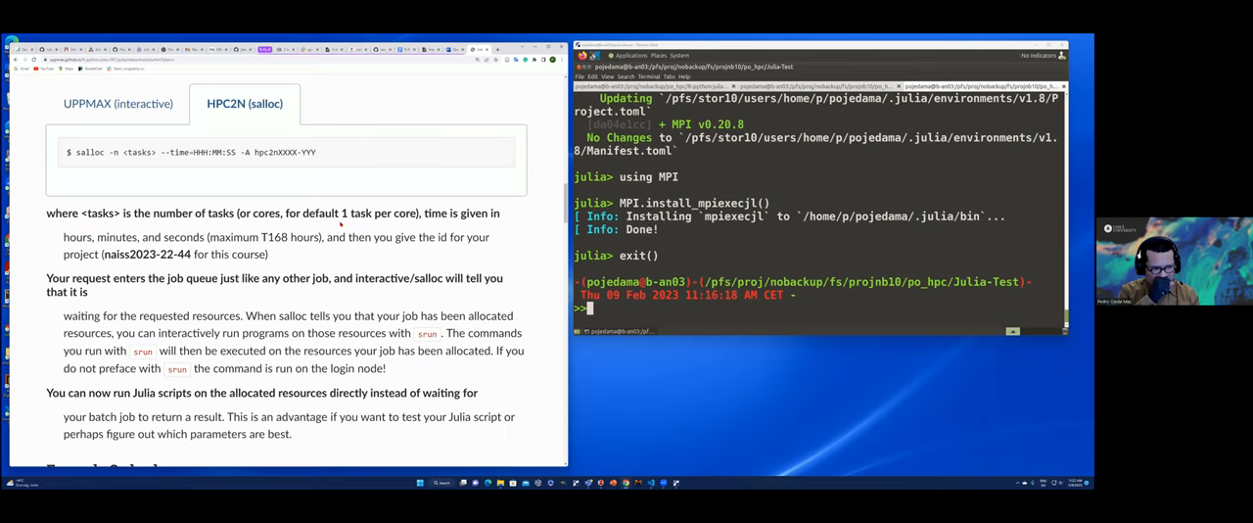
pyautogui.scroll(-3)
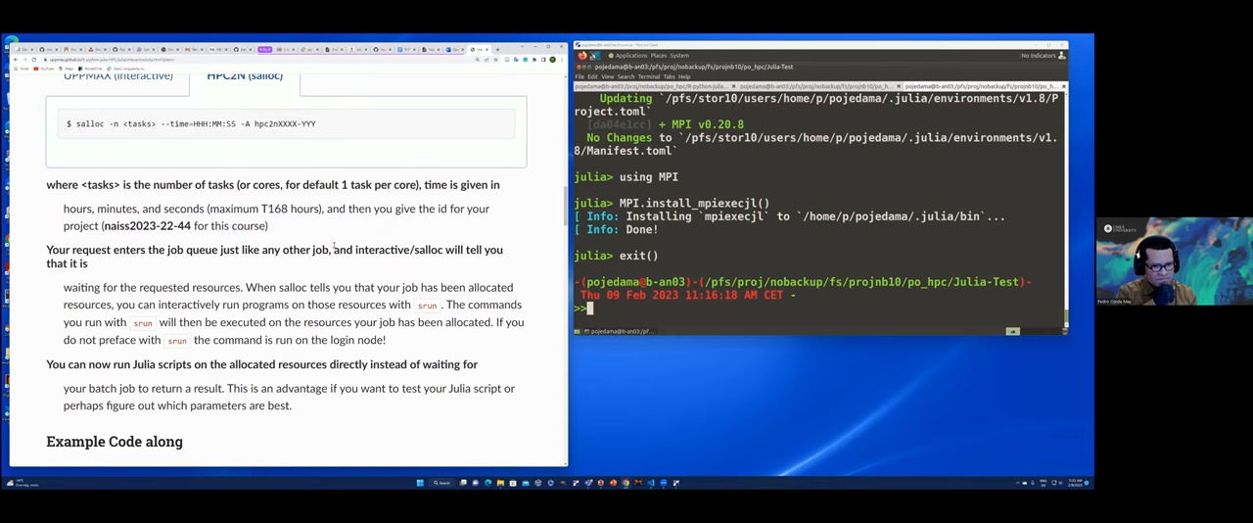
pyautogui.scroll(-3)
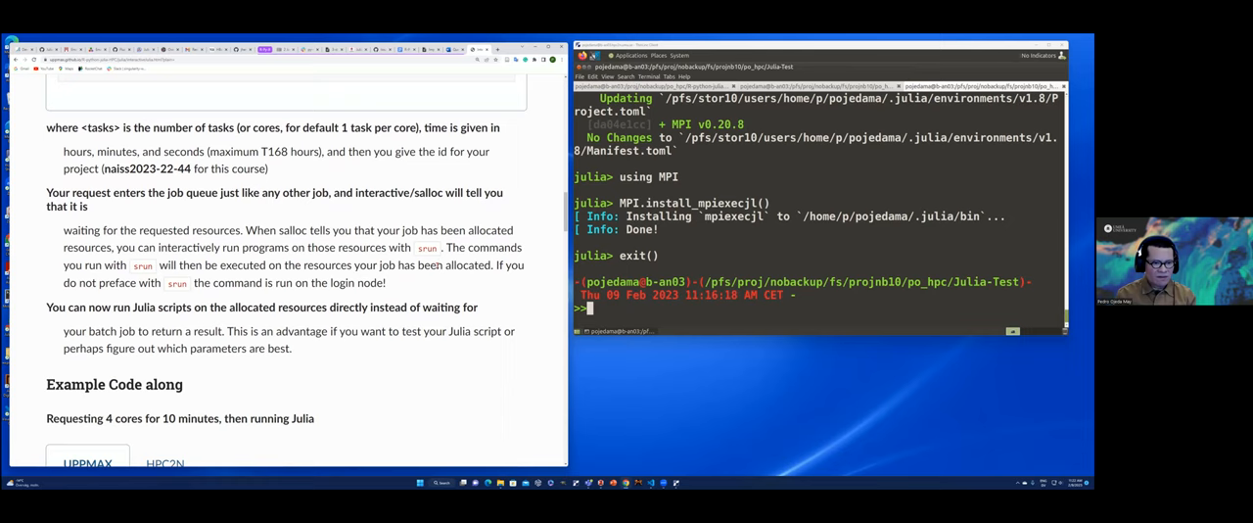
pyautogui.scroll(-3)
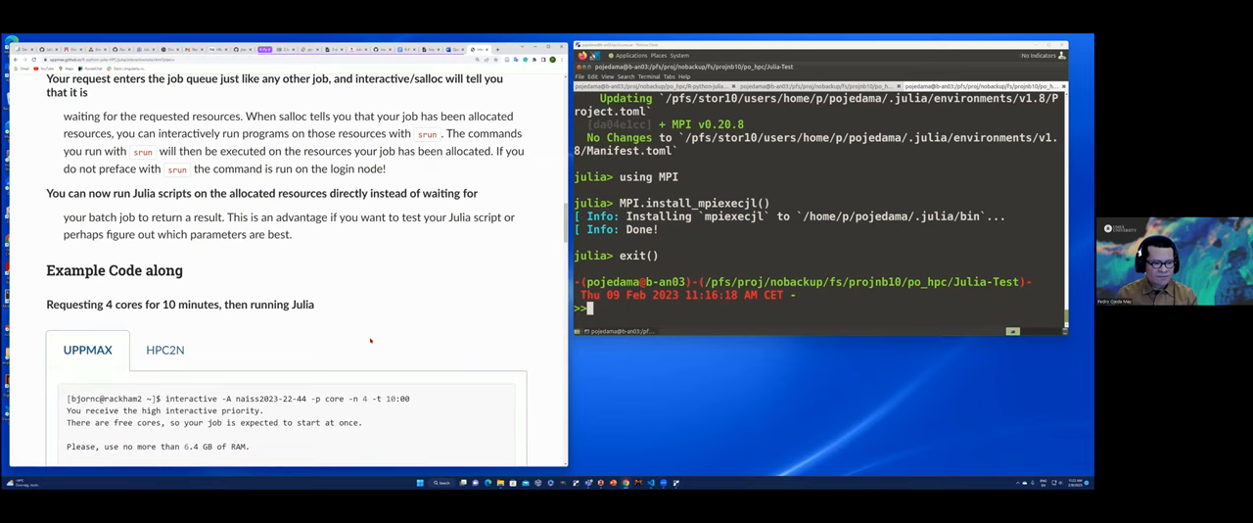
pyautogui.scroll(-3)
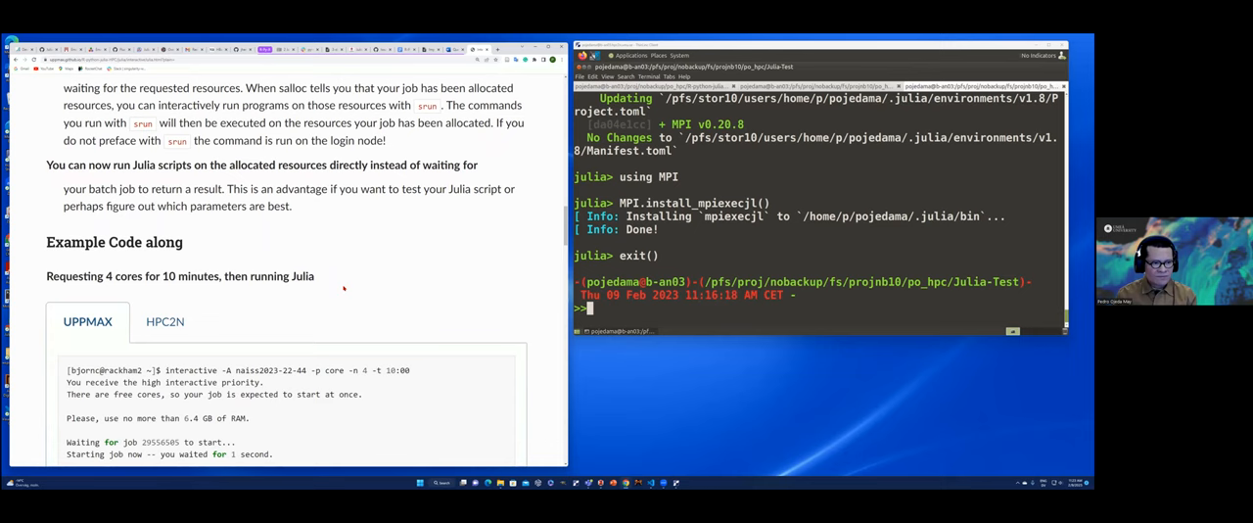
# - Switch the Example Code along box to the HPC2N salloc and srun hostname example
pyautogui.click(165, 207)
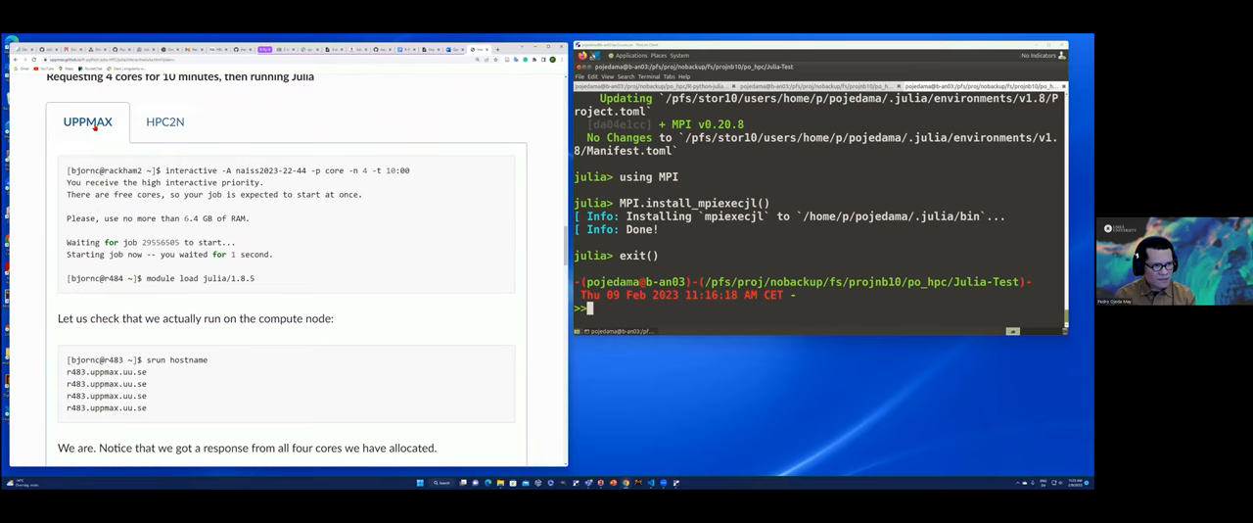
pyautogui.click(165, 121)
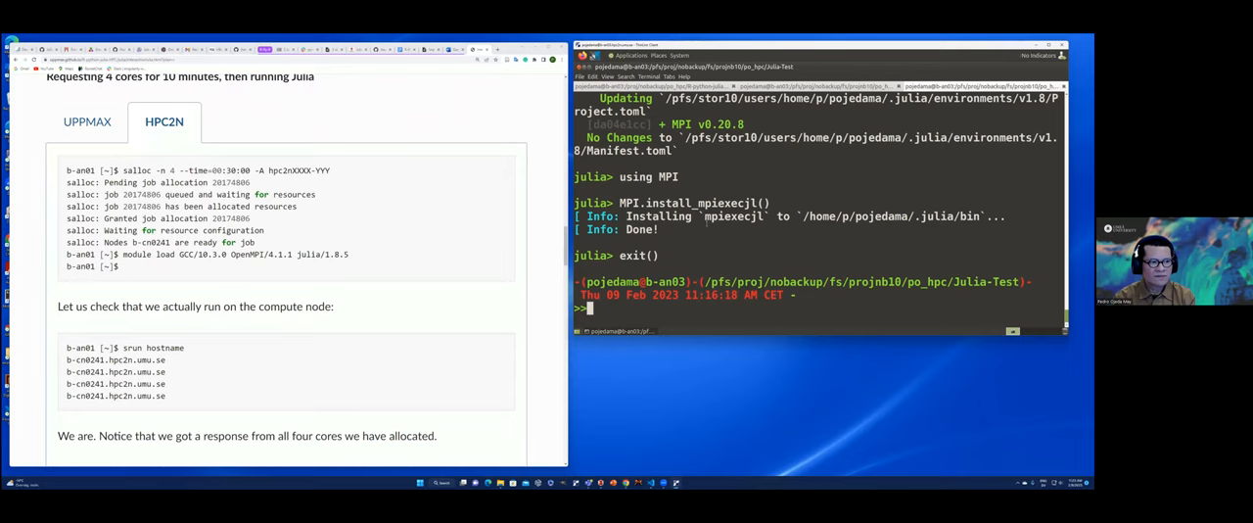
# - Run salloc -n 4 --time=00:30:00 -A with the project to allocate four tasks
pyautogui.write('salloc -n 4')
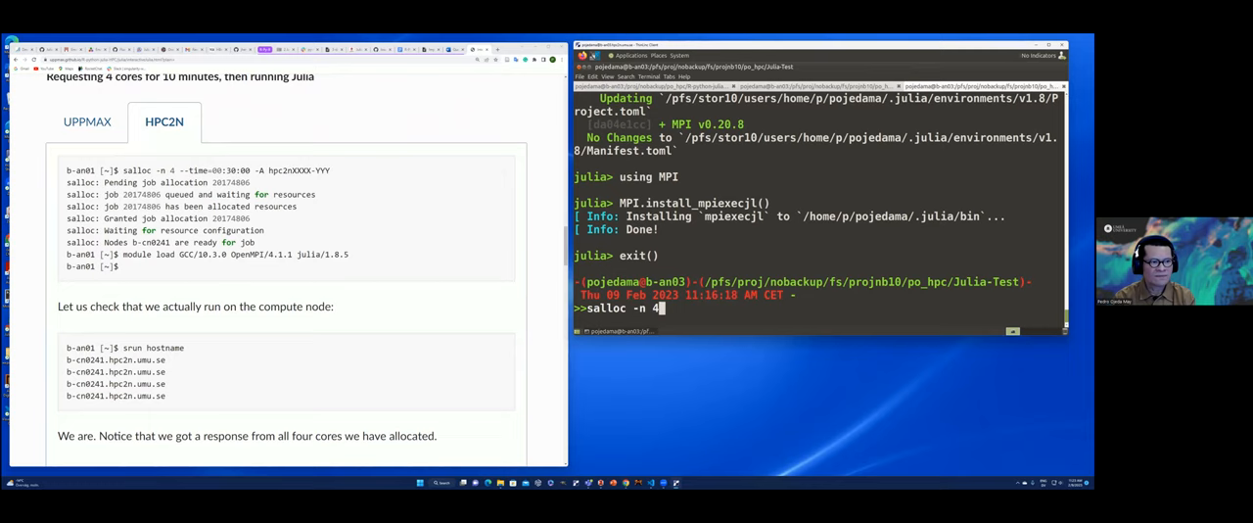
pyautogui.write('--time=00.')
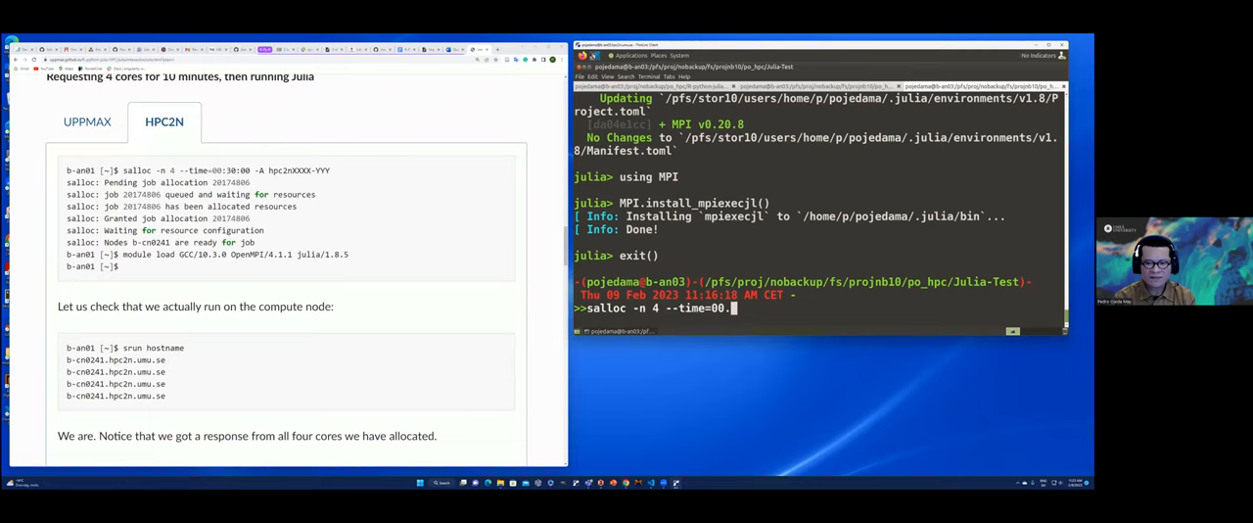
pyautogui.write('30:00 -A')
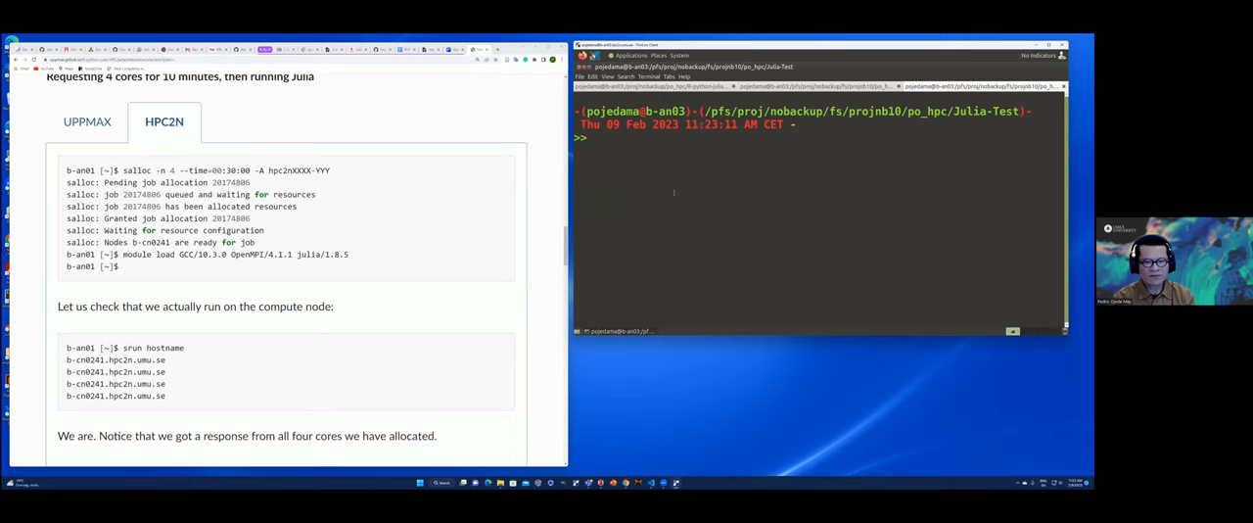
# - Purge loaded modules with 'ml purge' and load Julia/1.8.5-linux-x86_64
pyautogui.write('ml purge')
pyautogui.write('ml Julia/1.8.5-linux-x86_64')
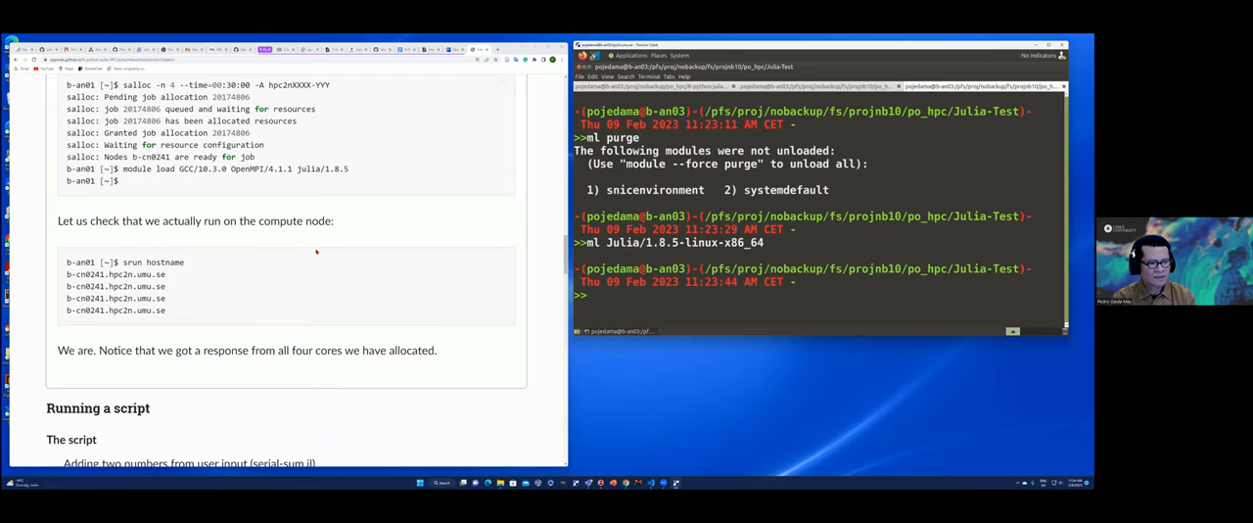
pyautogui.scroll(-3)
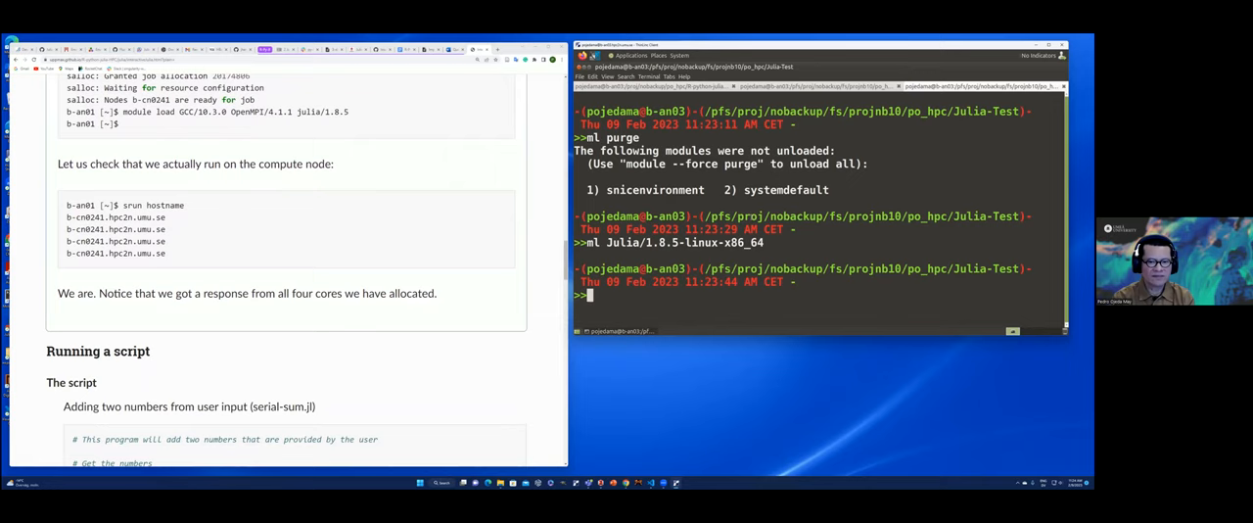
# - Run 'srun hostname' and check that all four lines show b-cn0225
pyautogui.write('srun hostname')
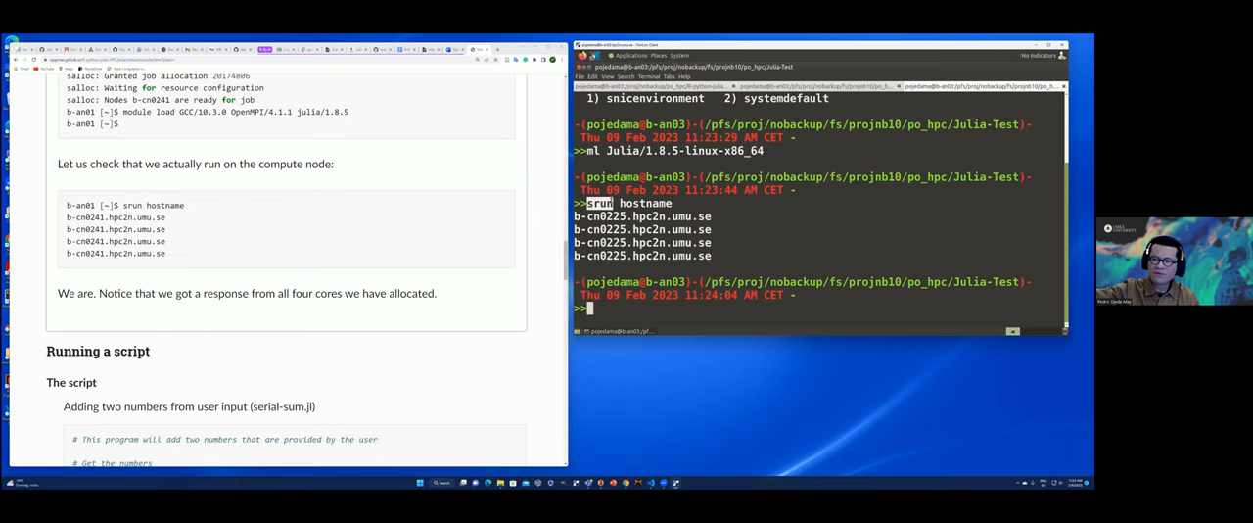
# - Run 'srun julia serial-sum.jl 3 4' on the allocation, printing the sum 7 four times
pyautogui.scroll(-3)
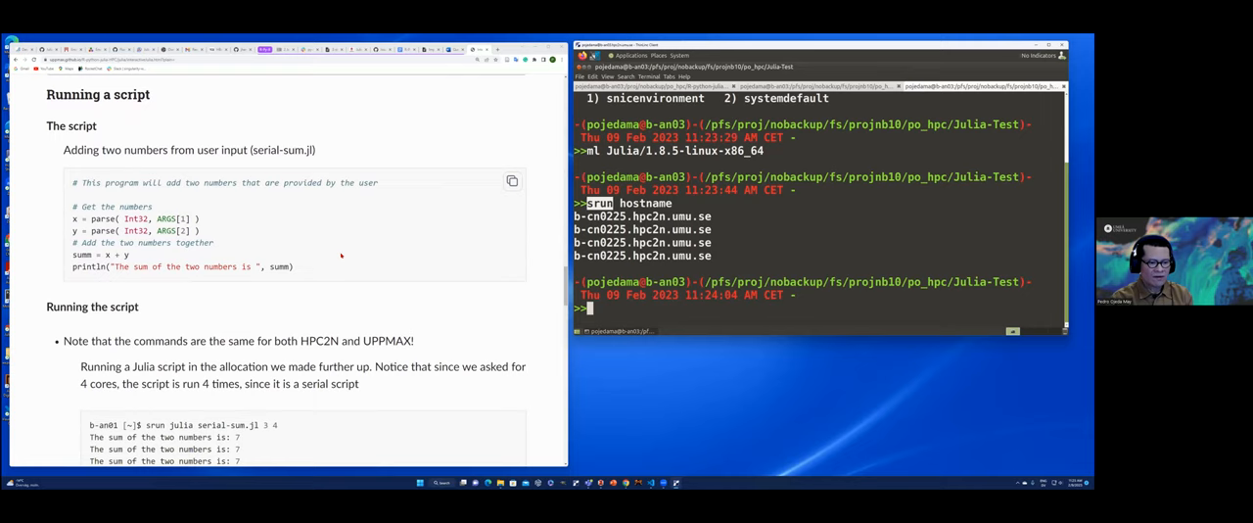
pyautogui.scroll(-3)
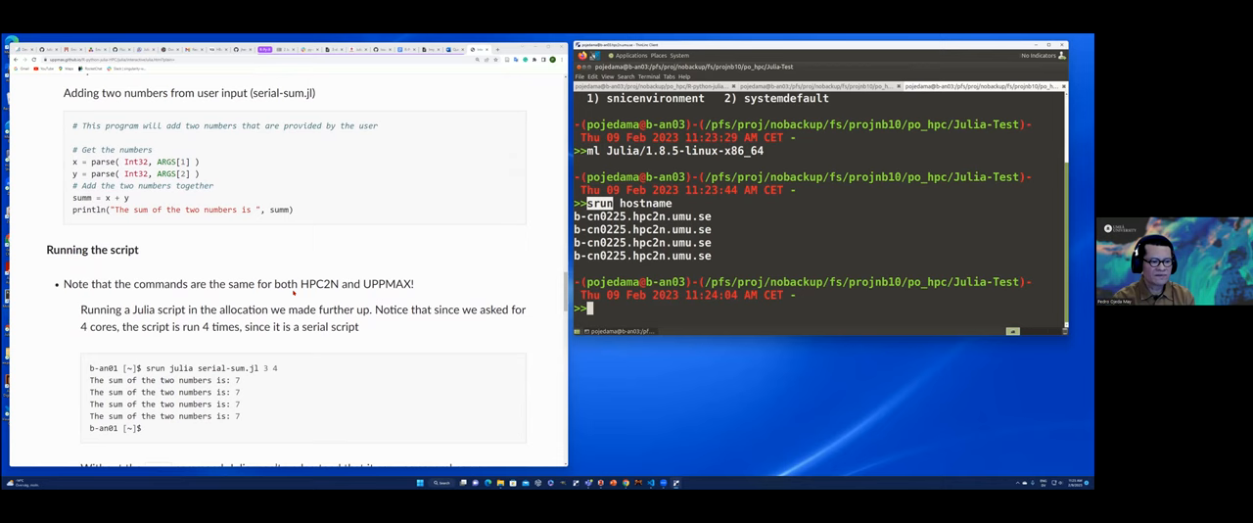
pyautogui.scroll(-3)
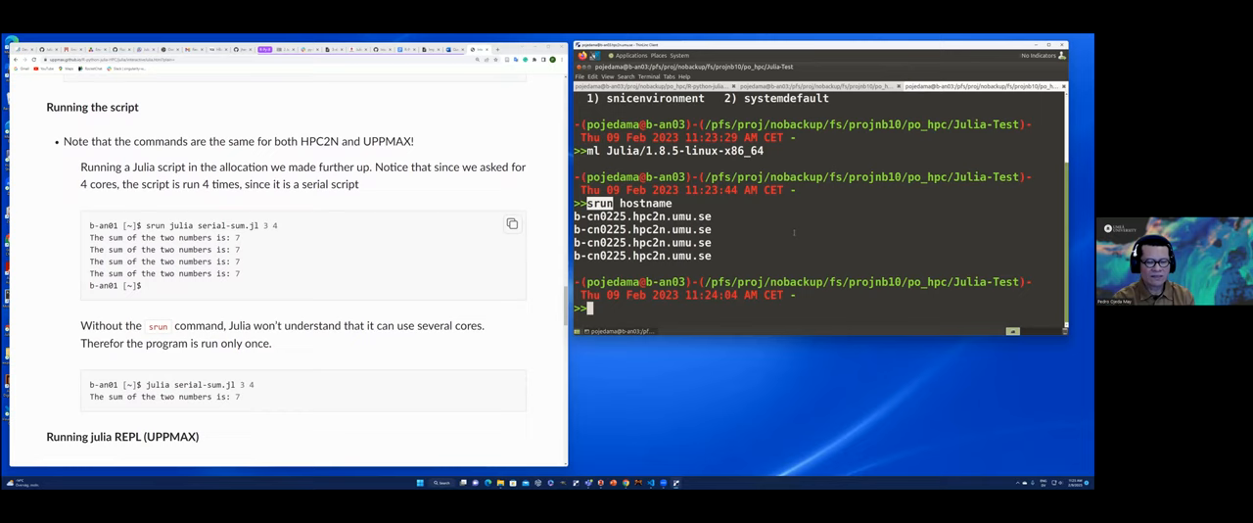
pyautogui.write('srun j')
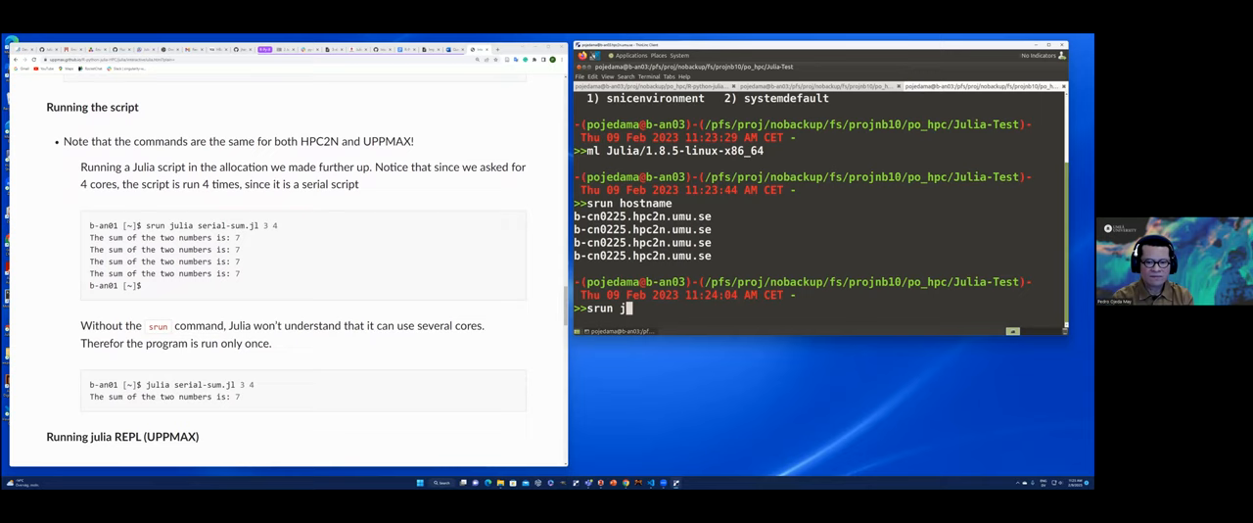
pyautogui.write('ulia serial-sm')
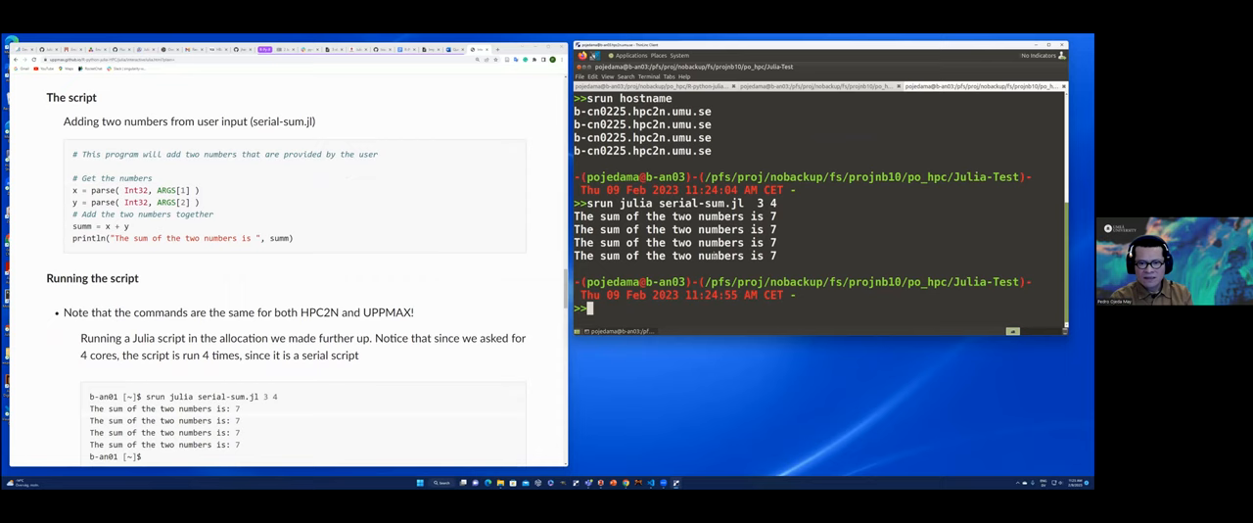
# - Read down the docs toward the Exit section, then open threaded.jl in vim
pyautogui.scroll(-3)
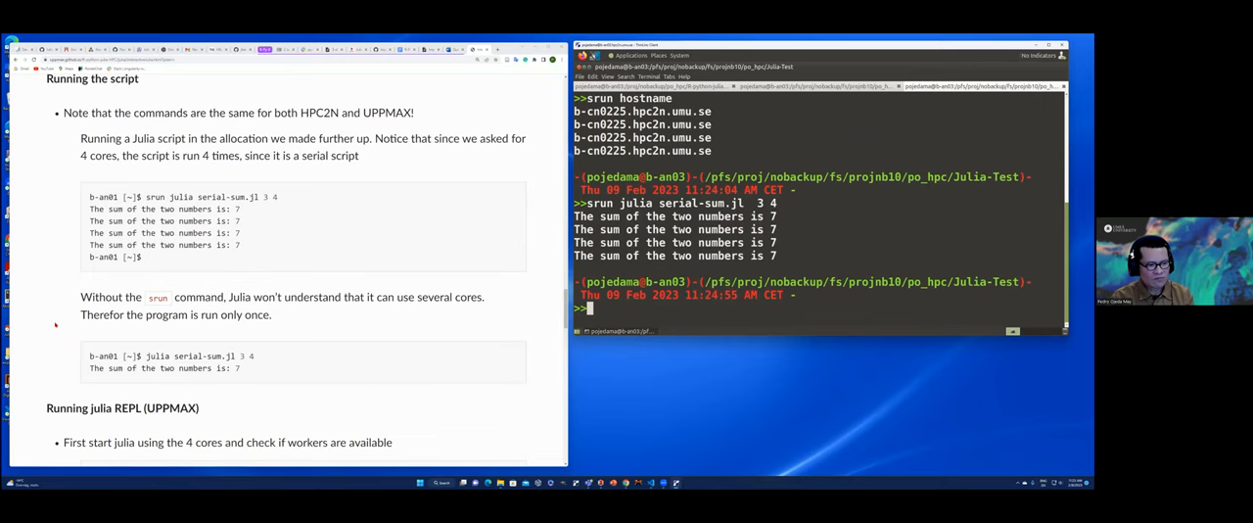
pyautogui.scroll(-3)
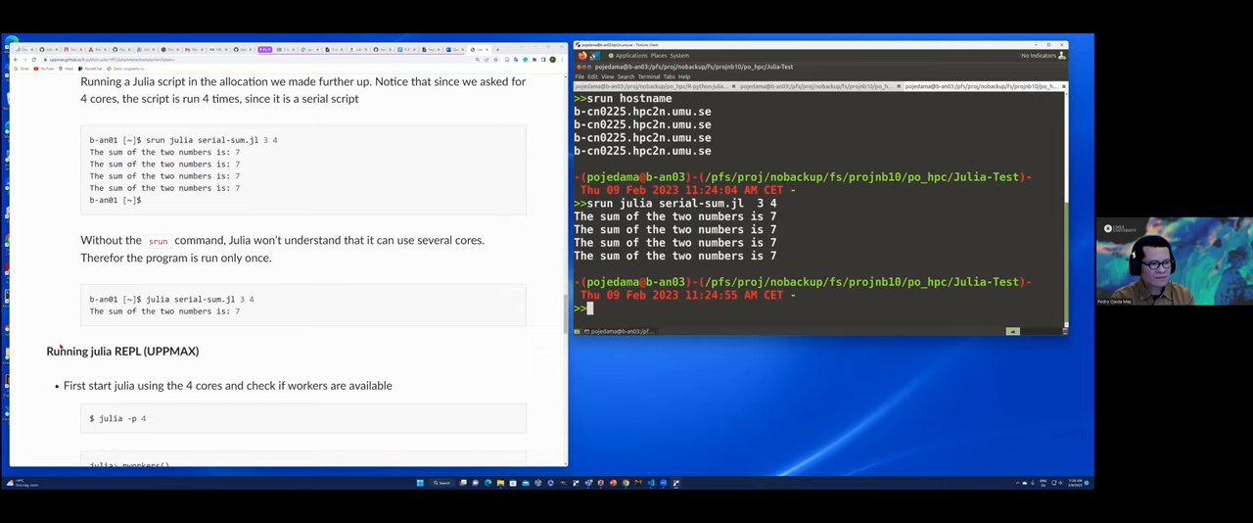
pyautogui.scroll(-3)
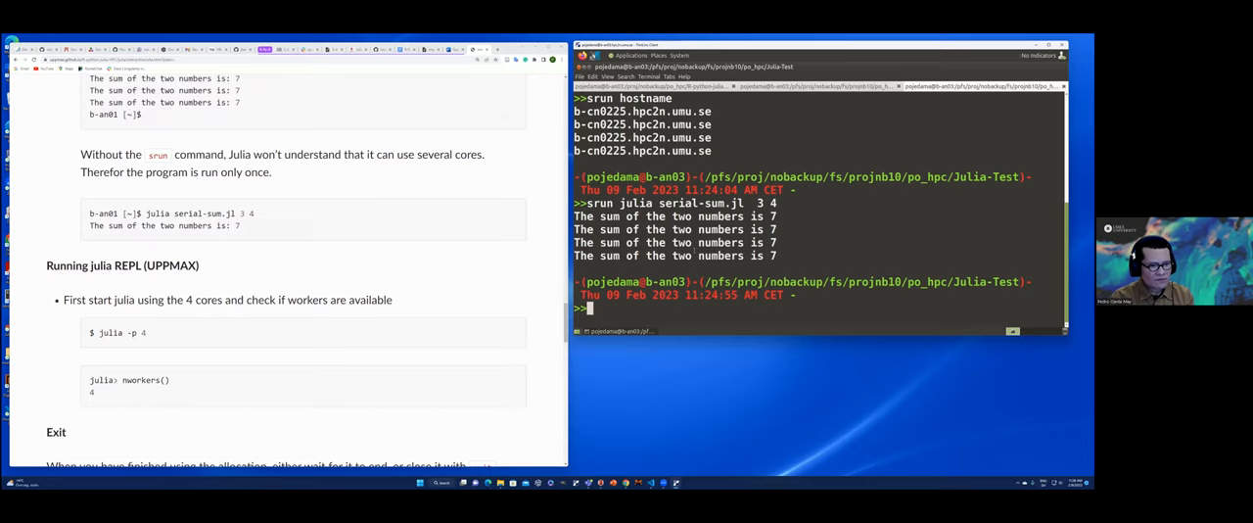
pyautogui.scroll(-3)
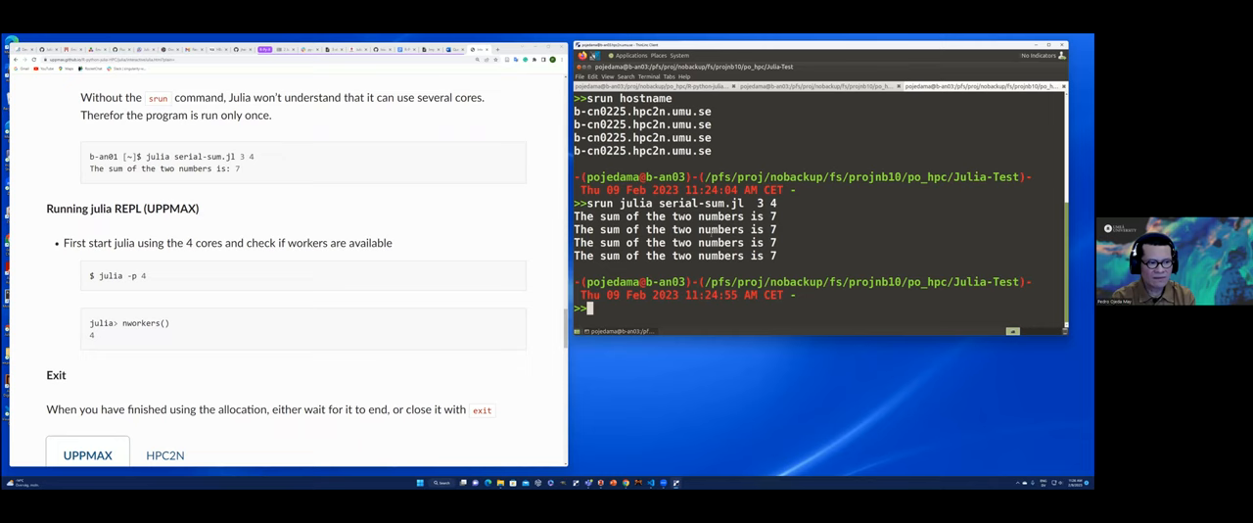
pyautogui.write('vim thr')
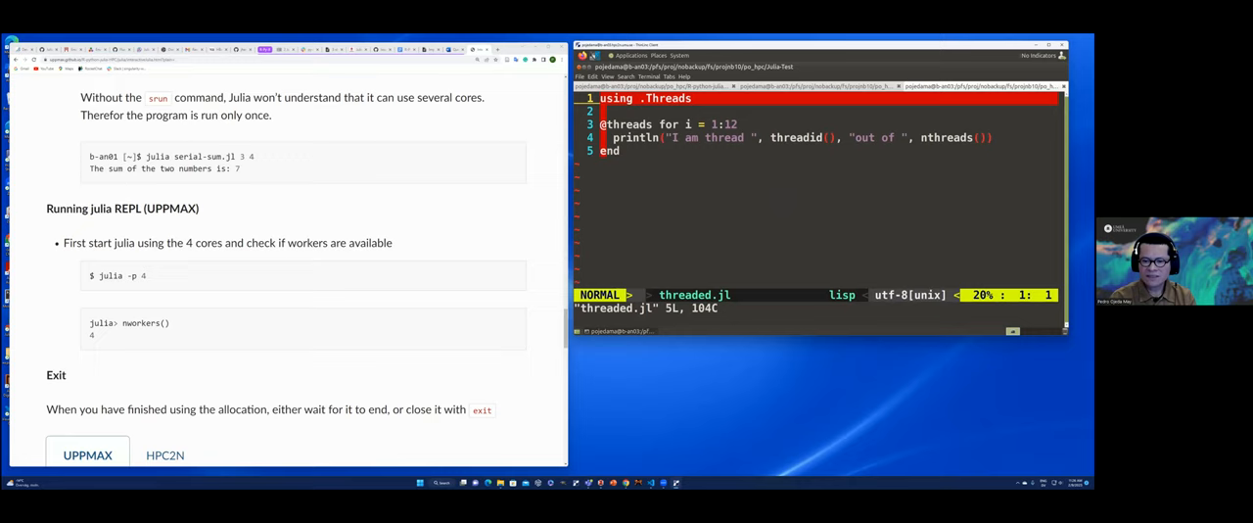
pyautogui.write(':q')
pyautogui.write('srun julia -t')
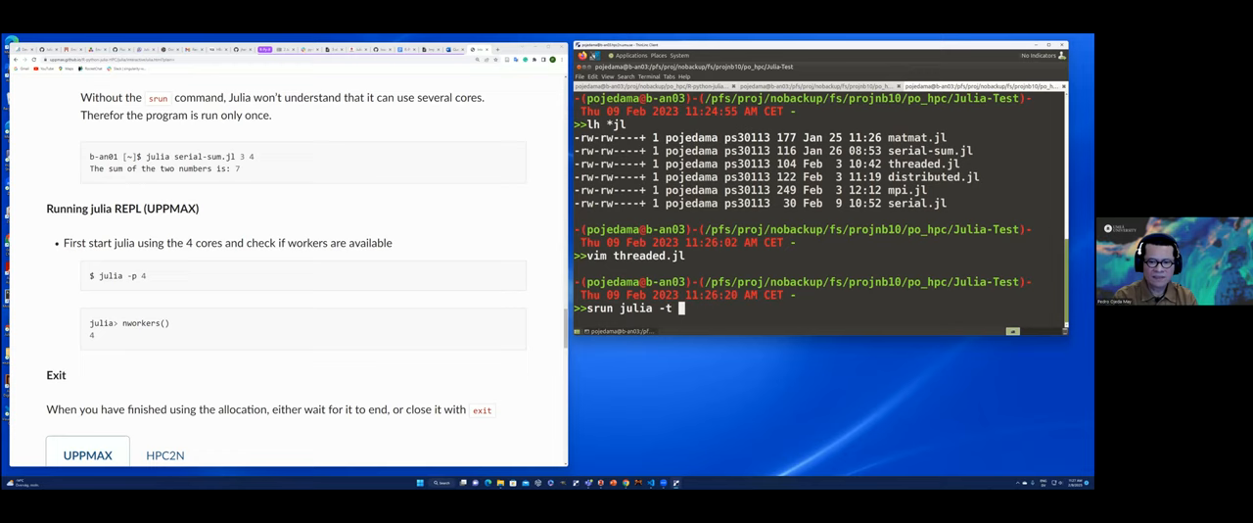
pyautogui.write('4 th')
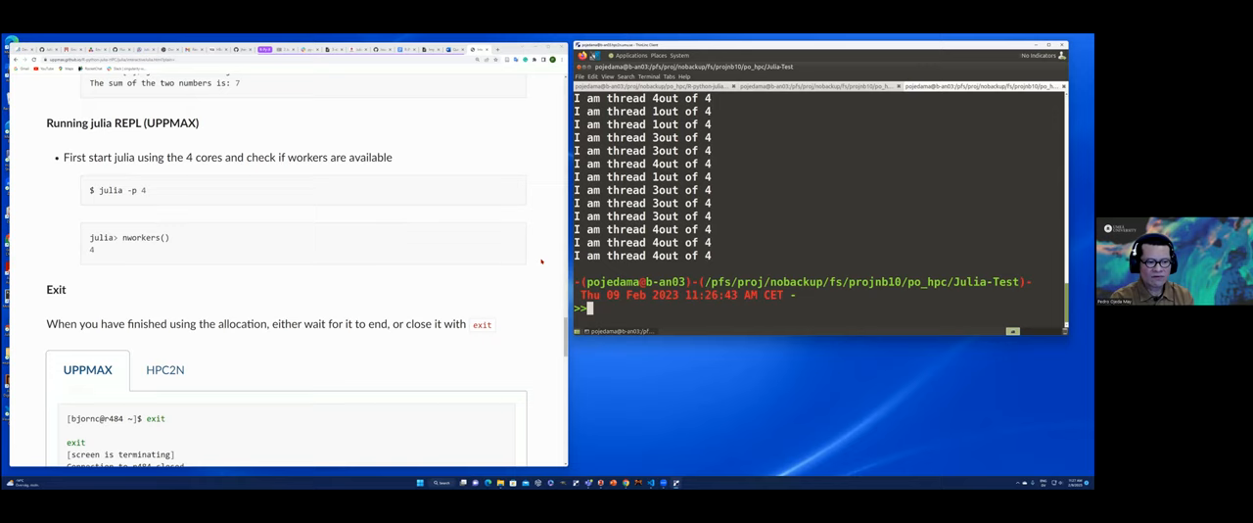
# - Scroll to the Exit section and show its HPC2N example
pyautogui.scroll(-3)
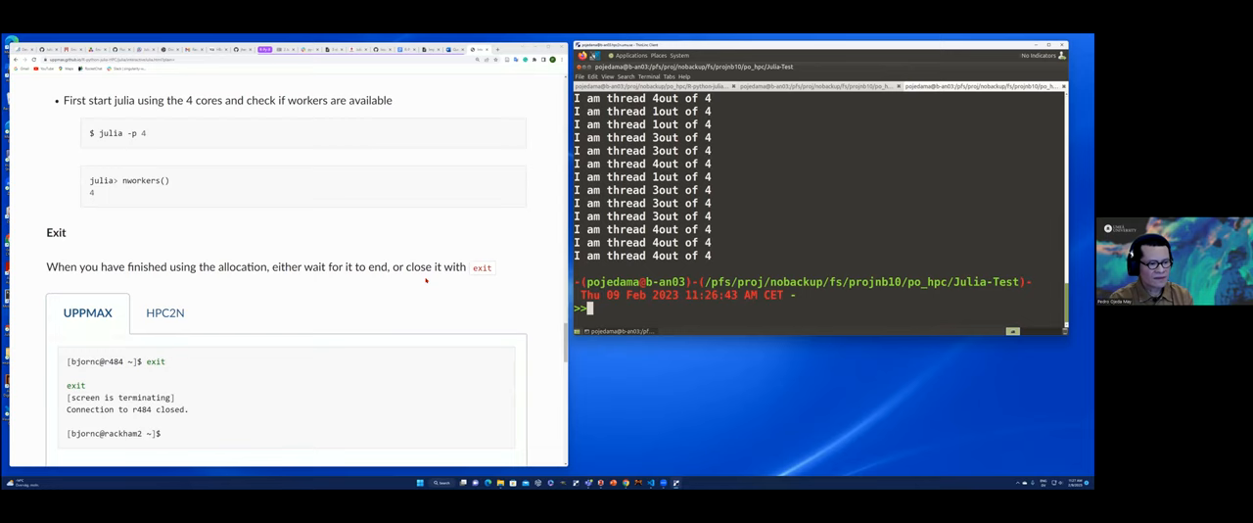
pyautogui.click(165, 312)
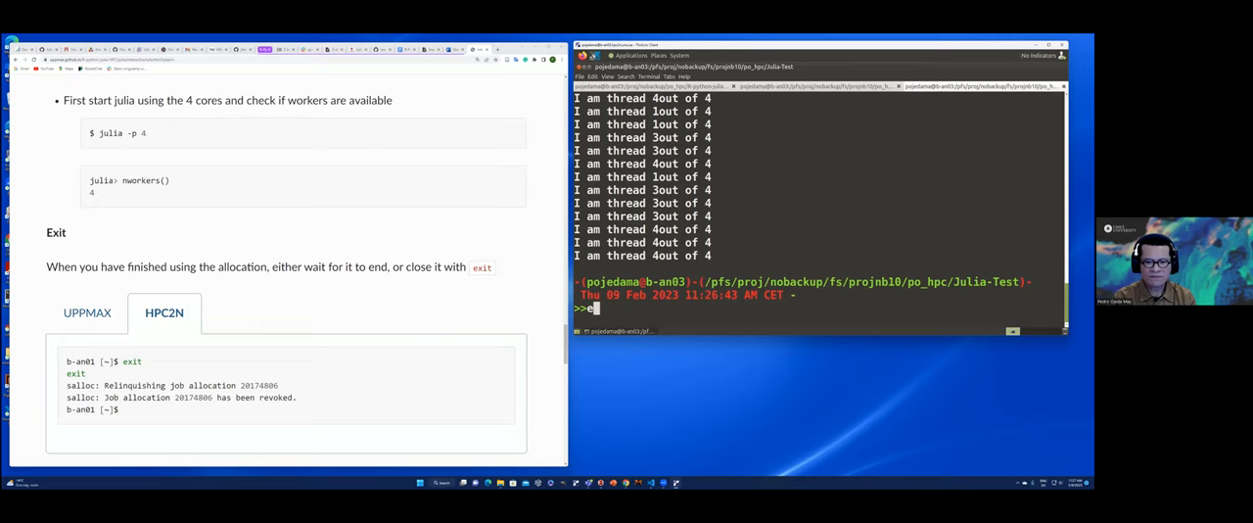
# - Enter exit in the terminal to revoke job allocation 21528271, returning to the login node
pyautogui.write('exit')
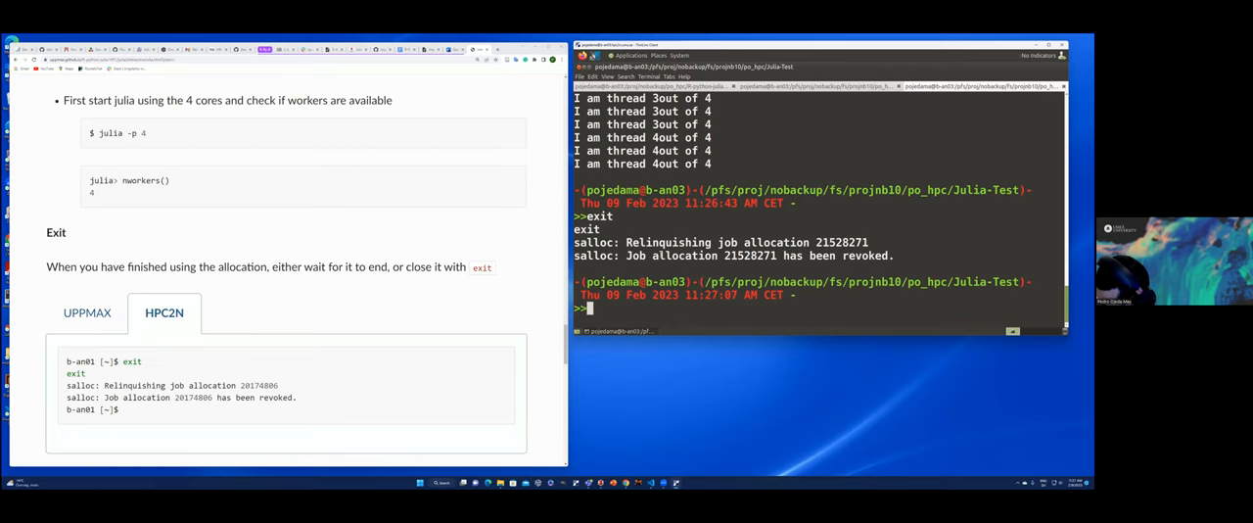
pyautogui.scroll(-3)
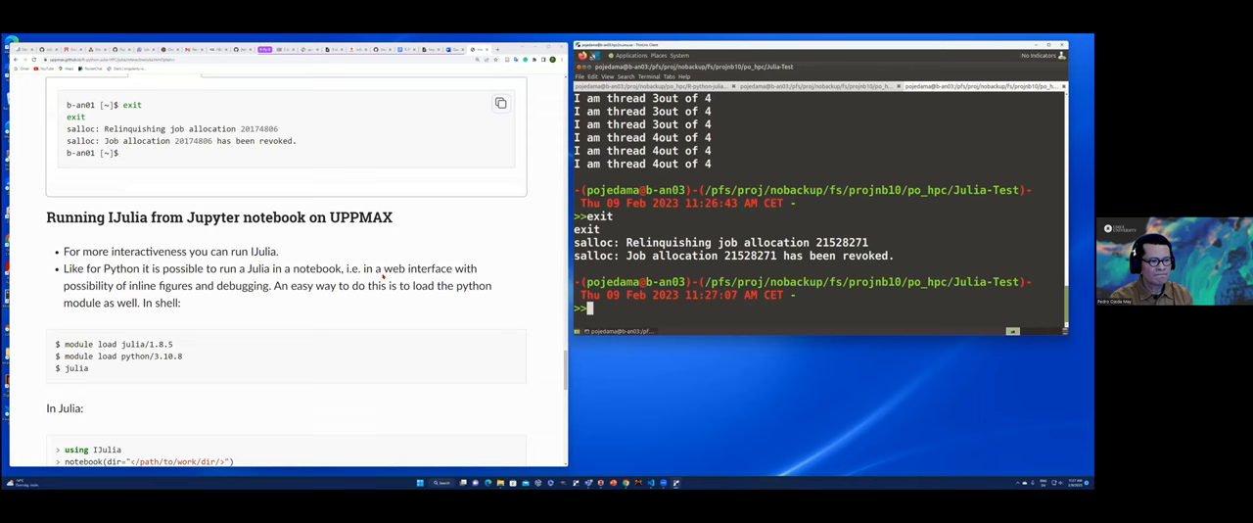
# - Scroll through the IJulia-from-Jupyter section to the Pkg.build steps and UPPMAX compute-node note
pyautogui.scroll(-3)
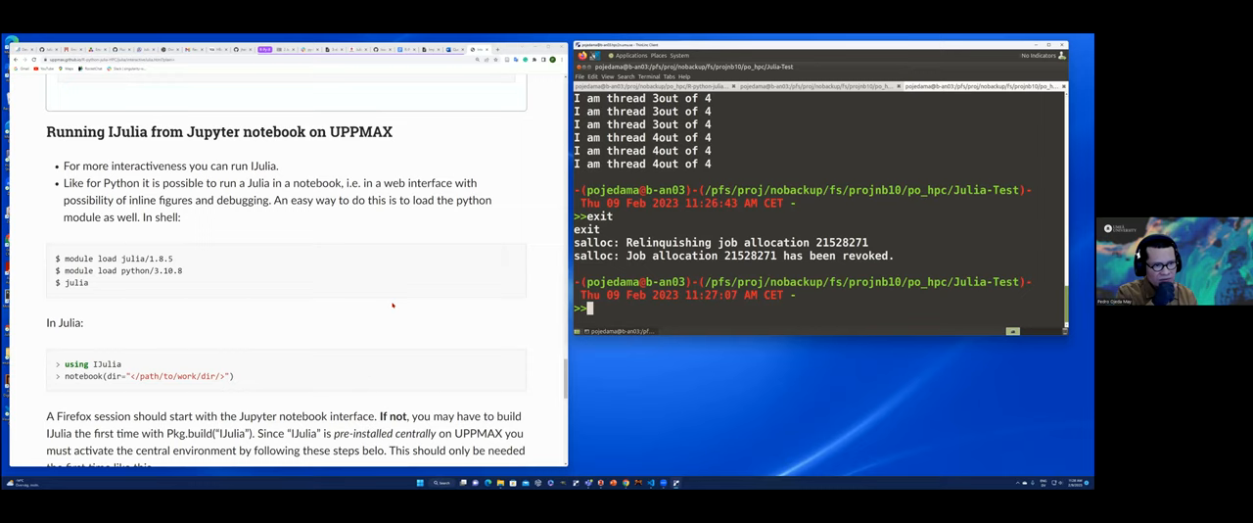
pyautogui.moveTo(402, 297)
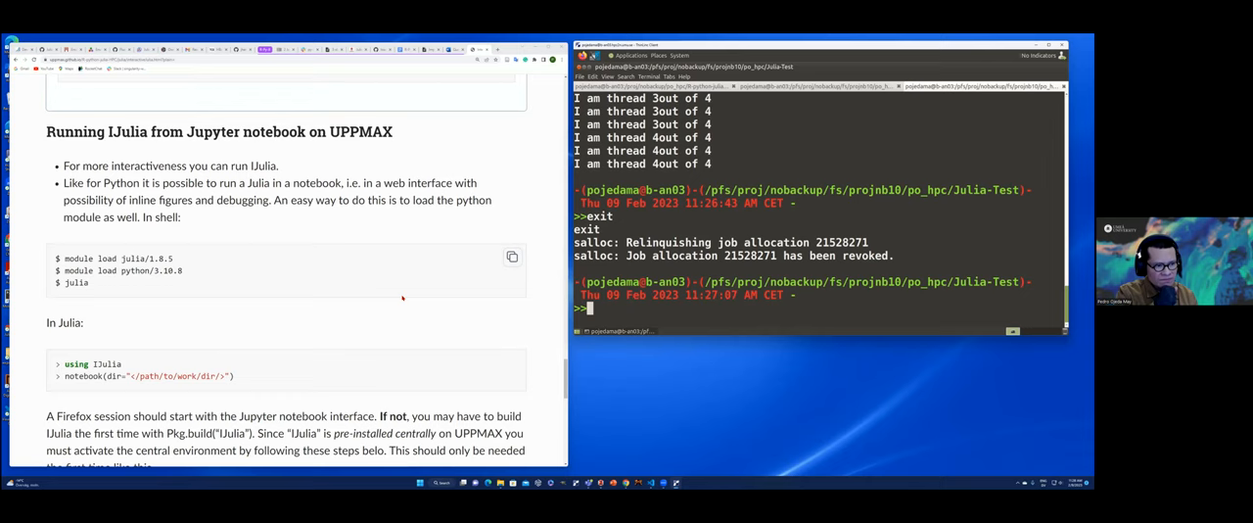
pyautogui.scroll(-3)
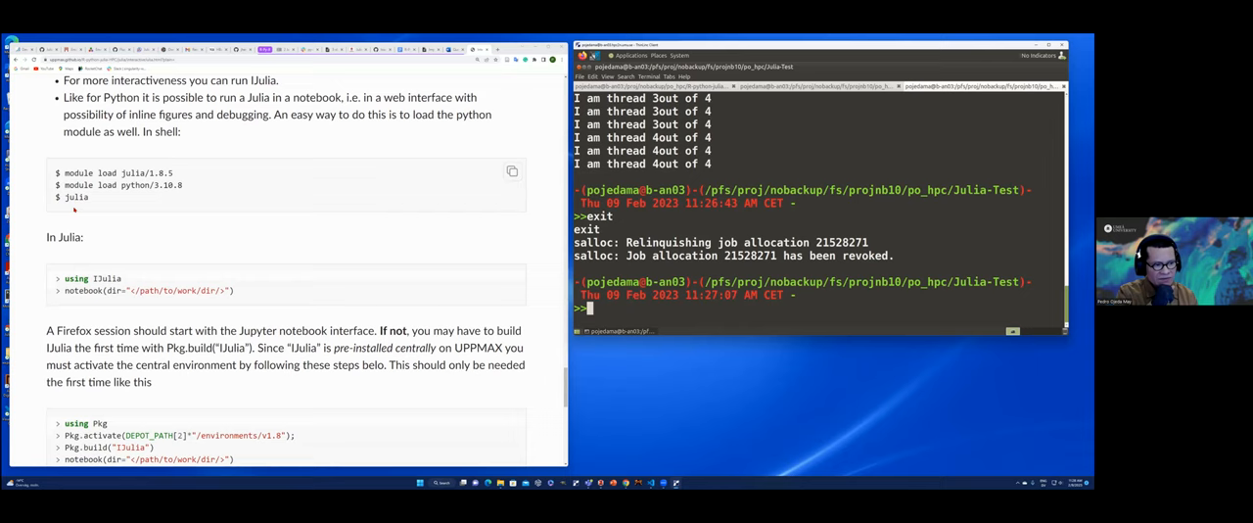
pyautogui.scroll(-3)
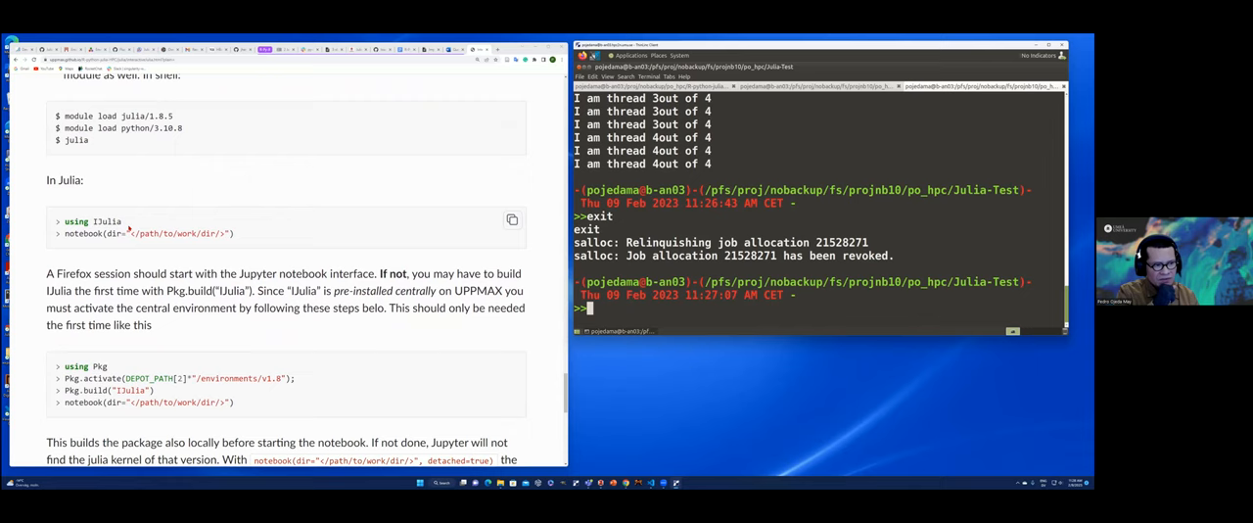
pyautogui.scroll(-3)
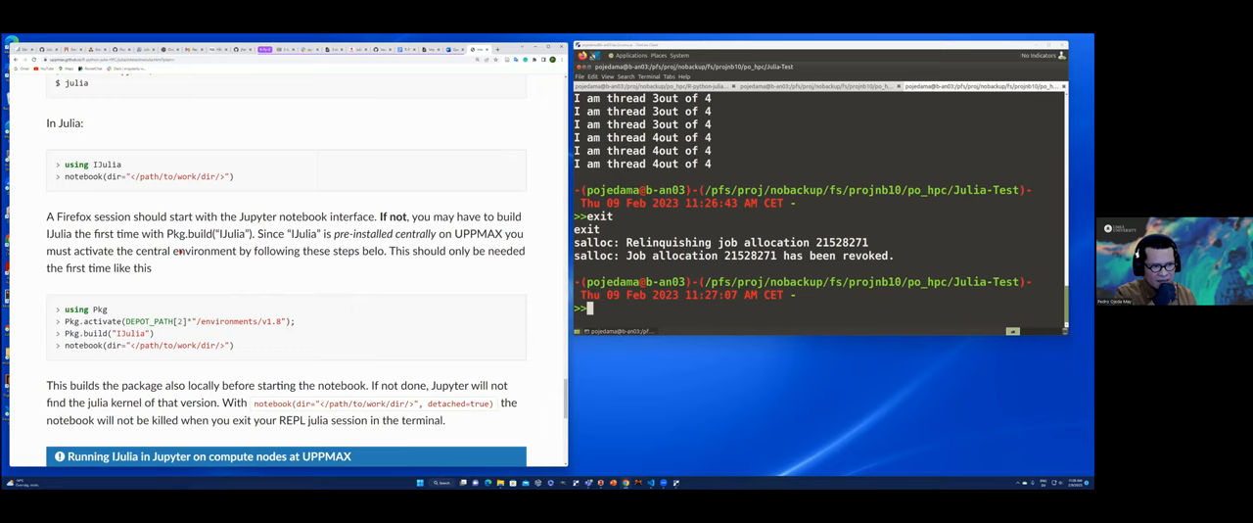
pyautogui.moveTo(386, 283)
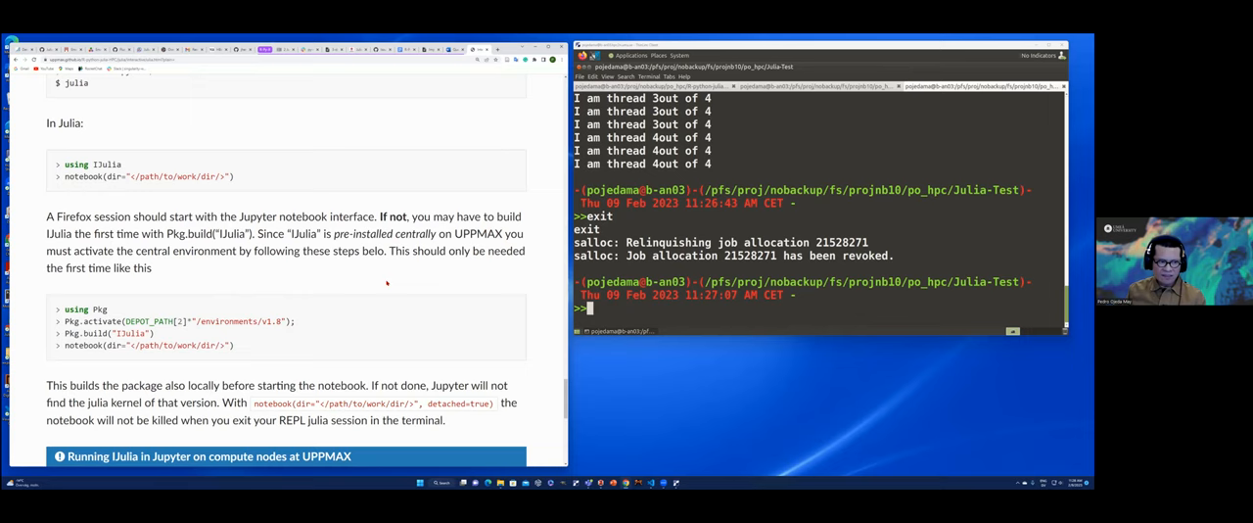
pyautogui.scroll(-3)
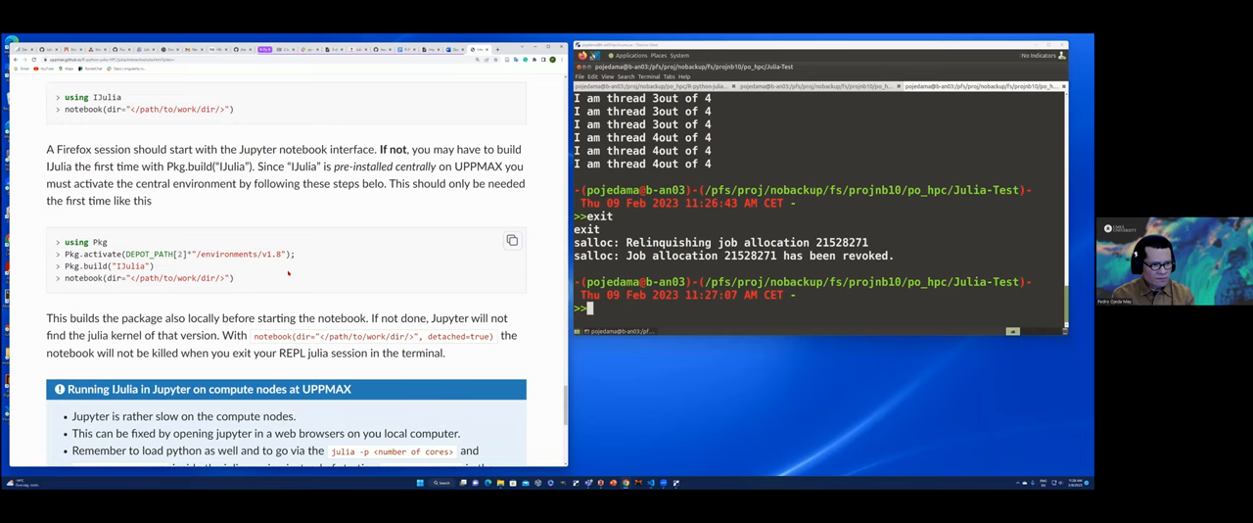
pyautogui.scroll(-3)
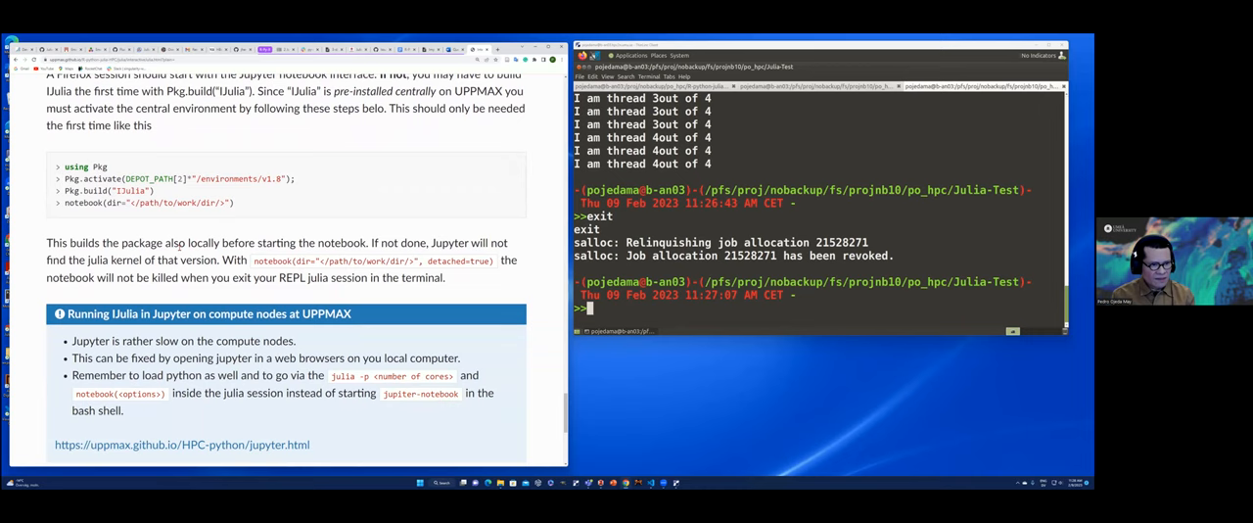
# - Scroll to the page's end, showing the Keypoints box on salloc and interactive sessions
pyautogui.scroll(-3)
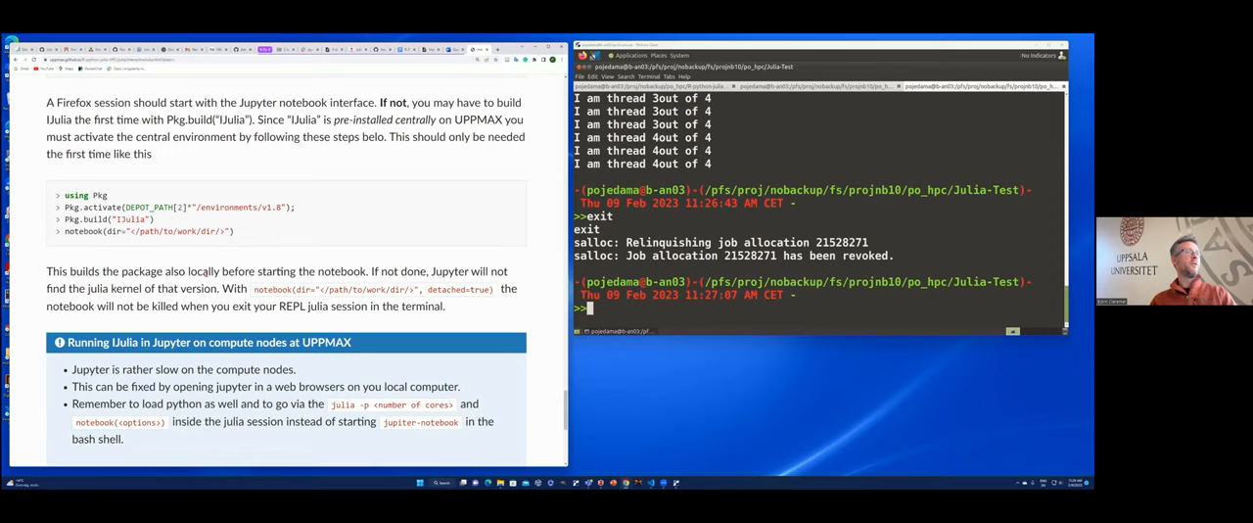
pyautogui.scroll(-3)
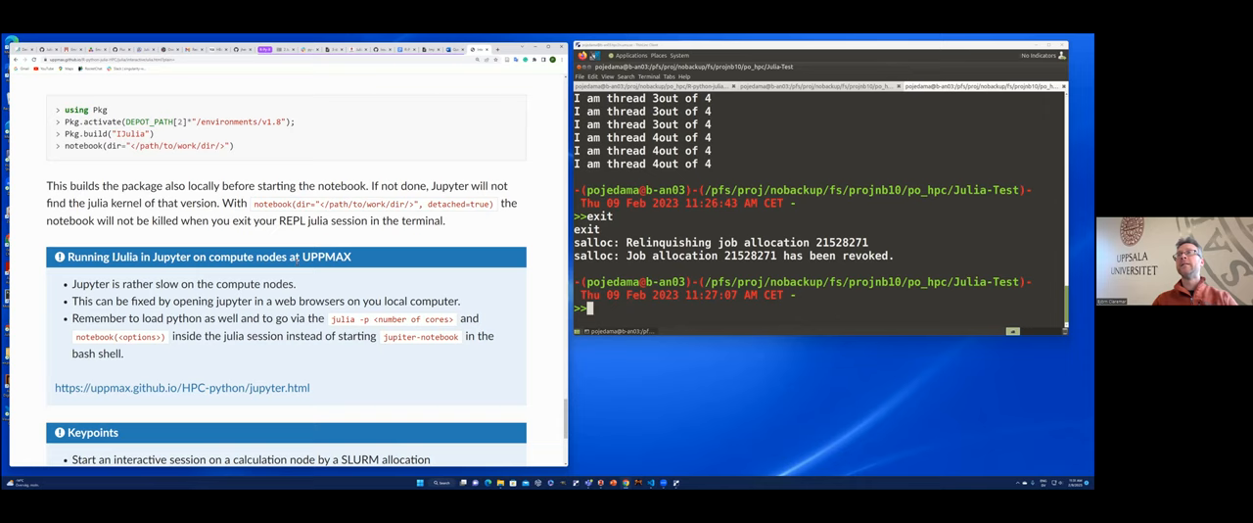
pyautogui.scroll(-3)
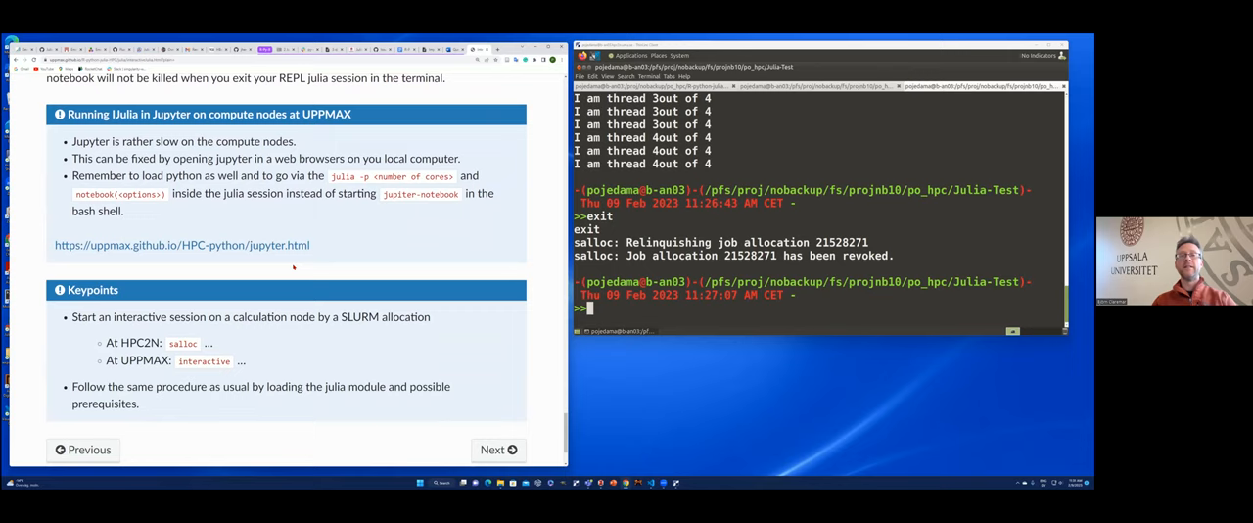